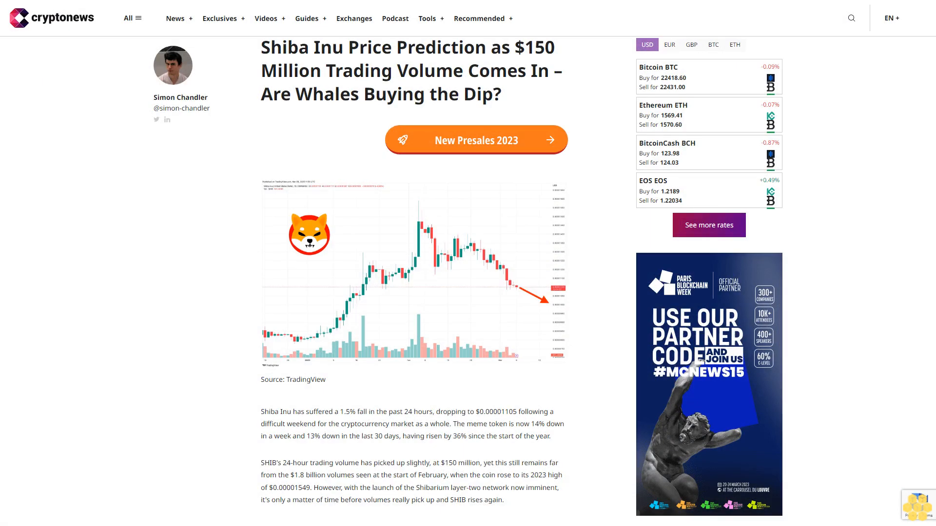
scroll("down", 3)
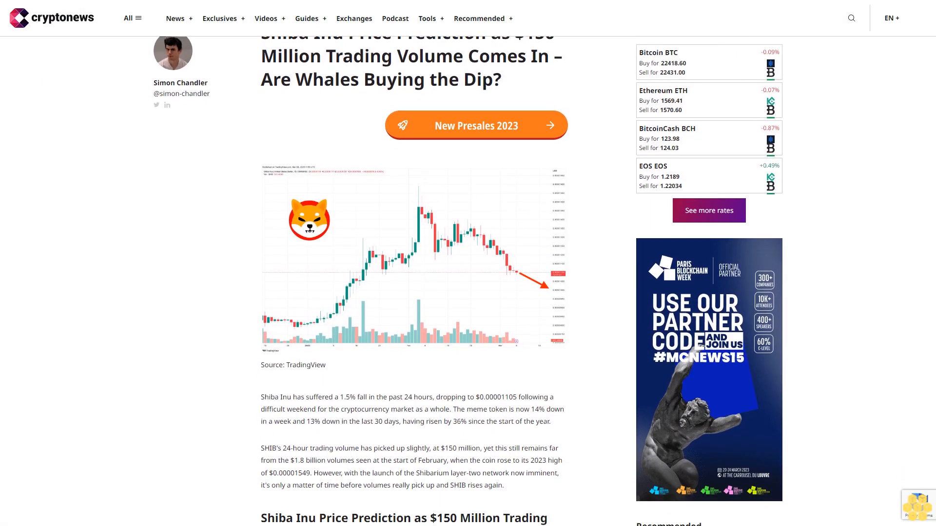
scroll("down", 3)
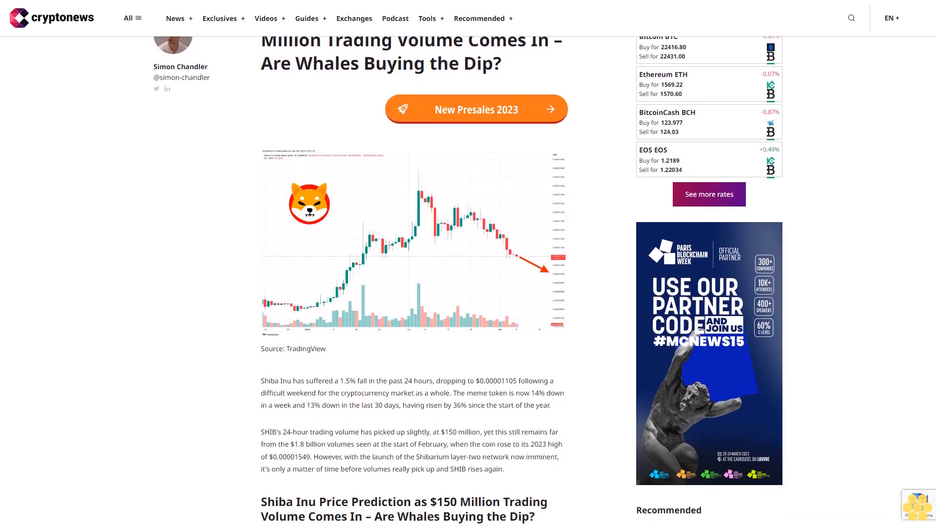
scroll("down", 3)
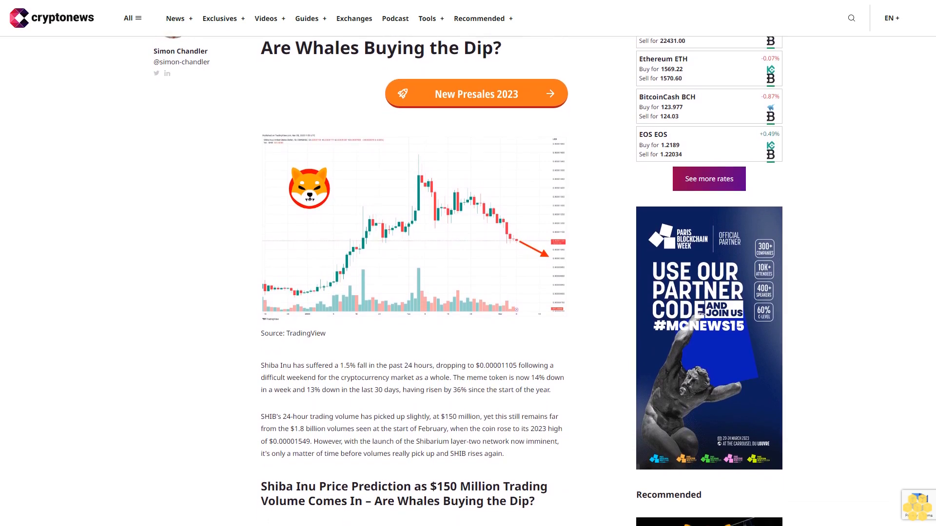
scroll("down", 3)
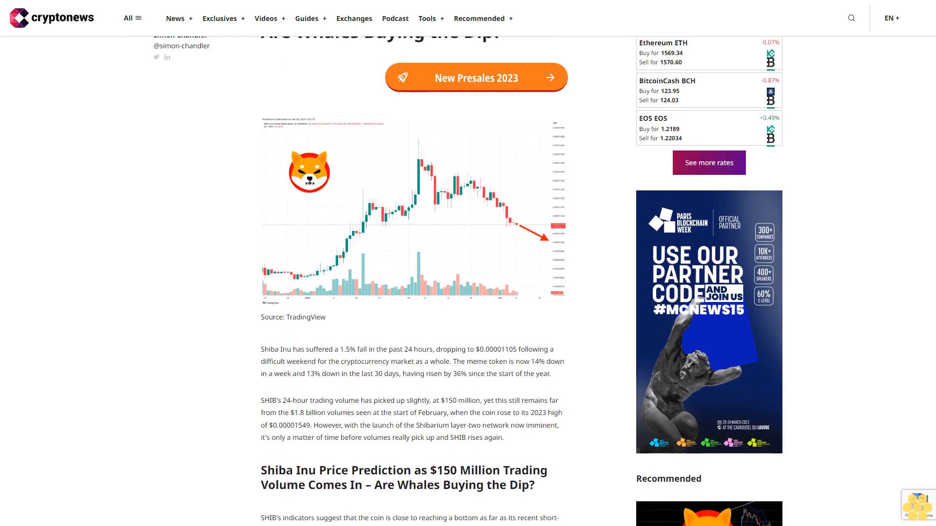
scroll("down", 3)
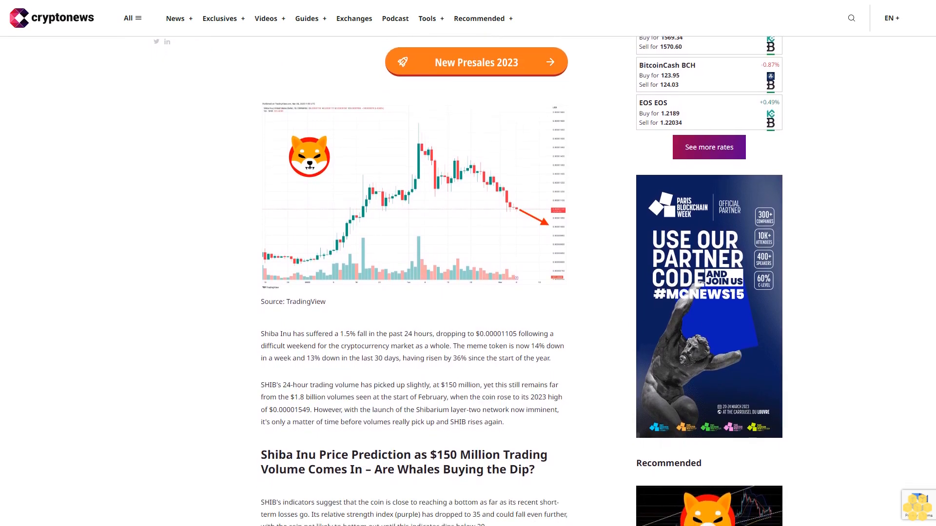
scroll("down", 3)
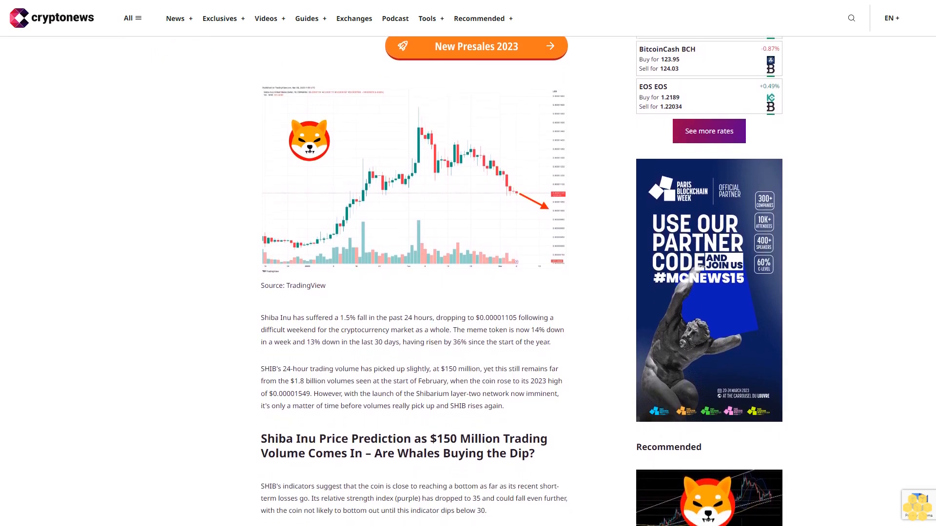
scroll("down", 3)
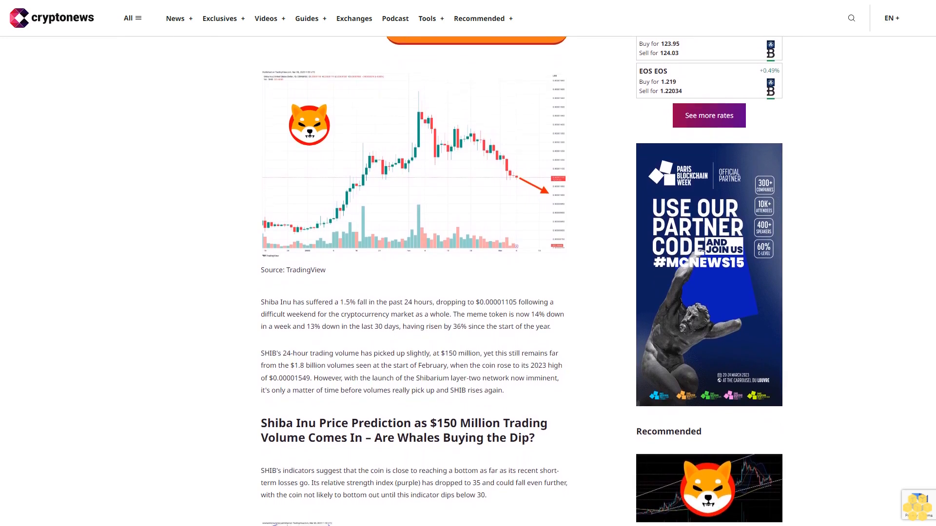
scroll("down", 3)
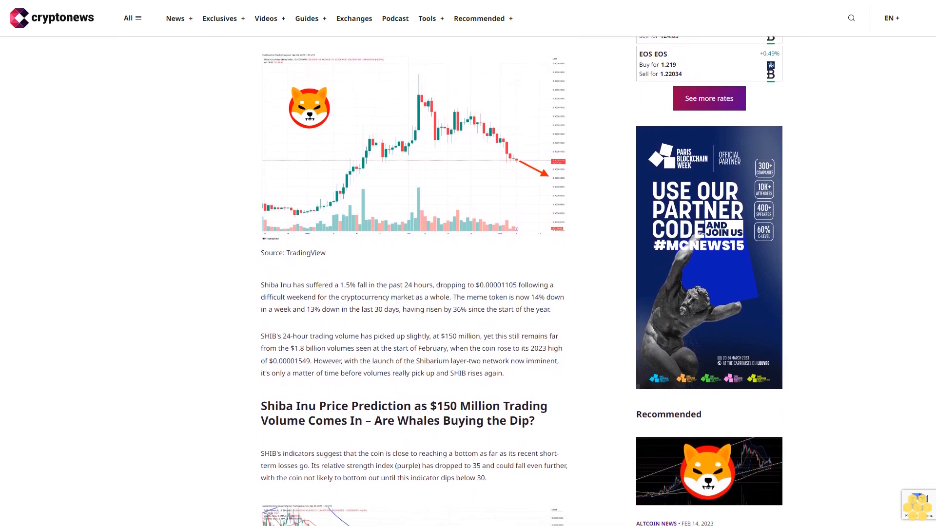
scroll("down", 3)
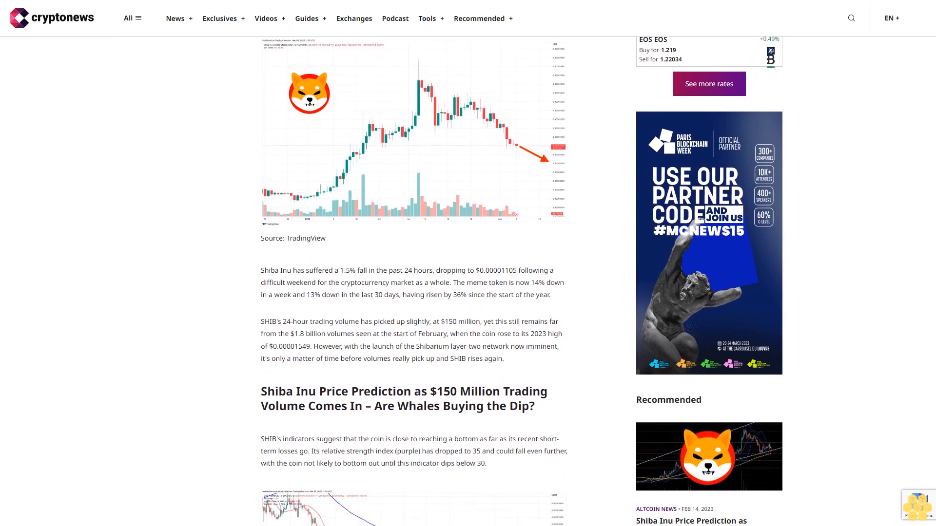
scroll("down", 3)
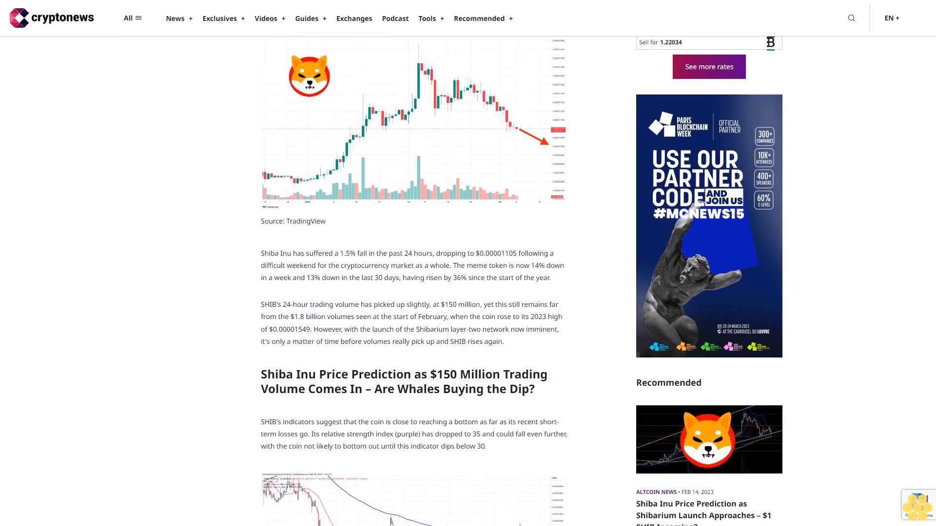
scroll("down", 3)
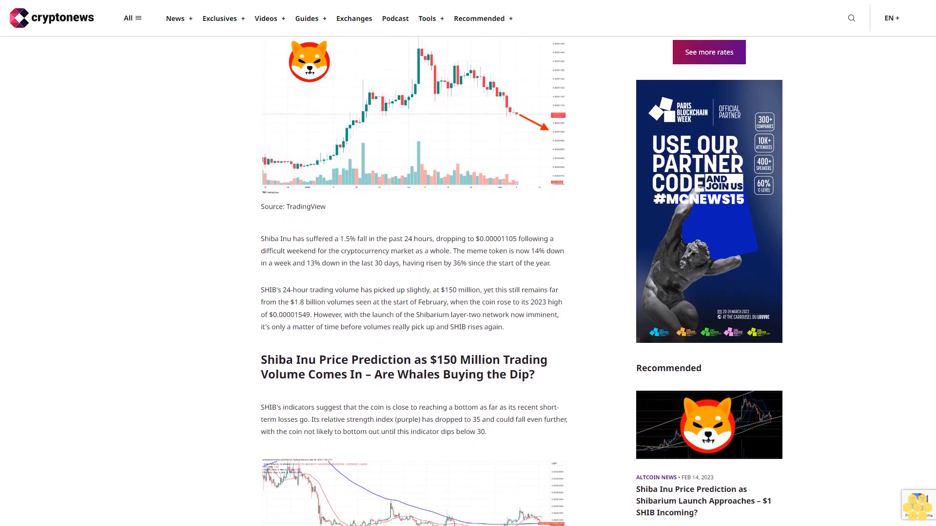
scroll("down", 3)
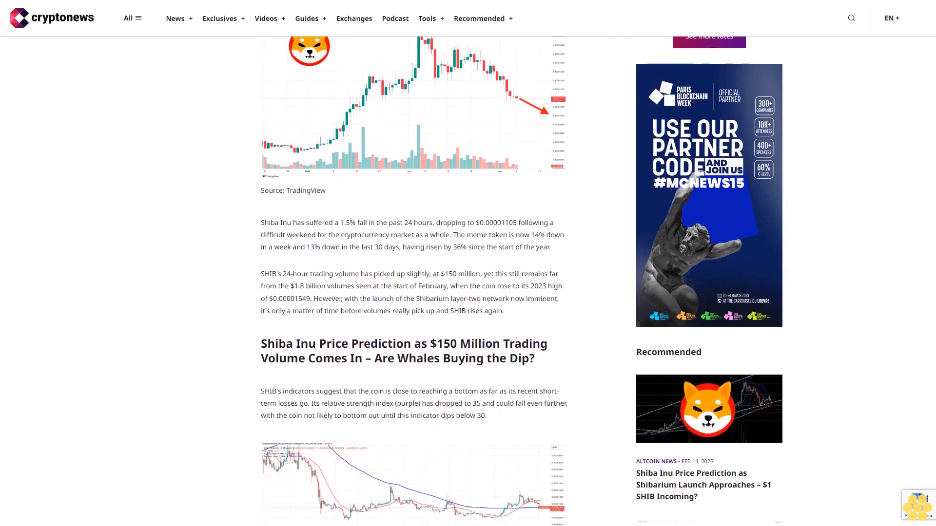
scroll("down", 3)
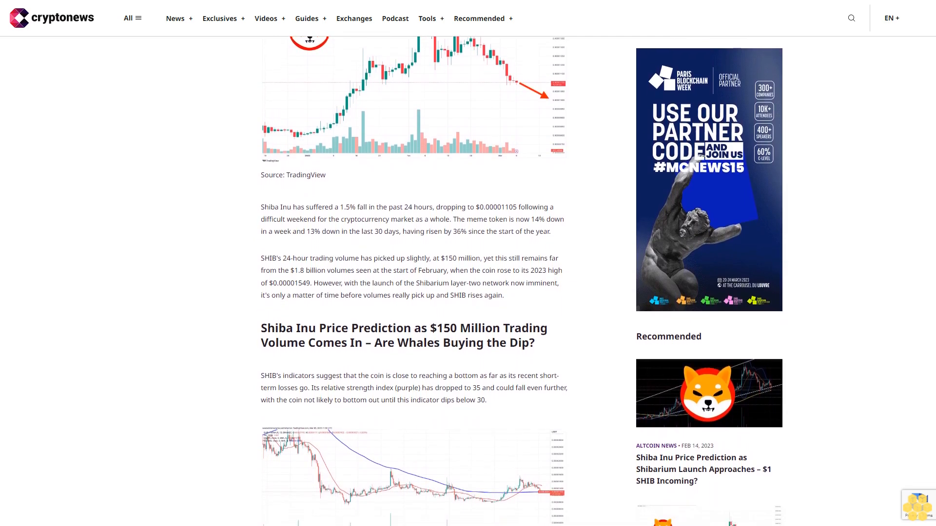
scroll("down", 3)
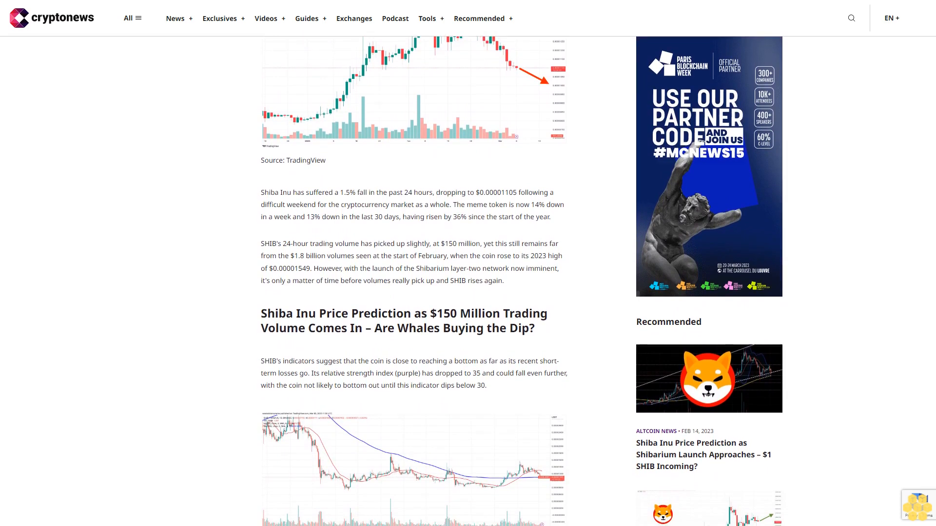
scroll("down", 3)
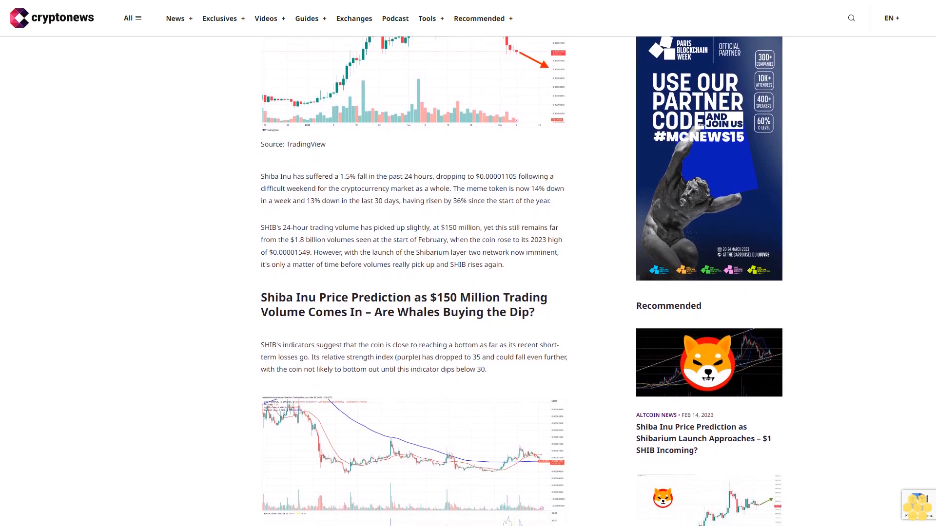
scroll("down", 3)
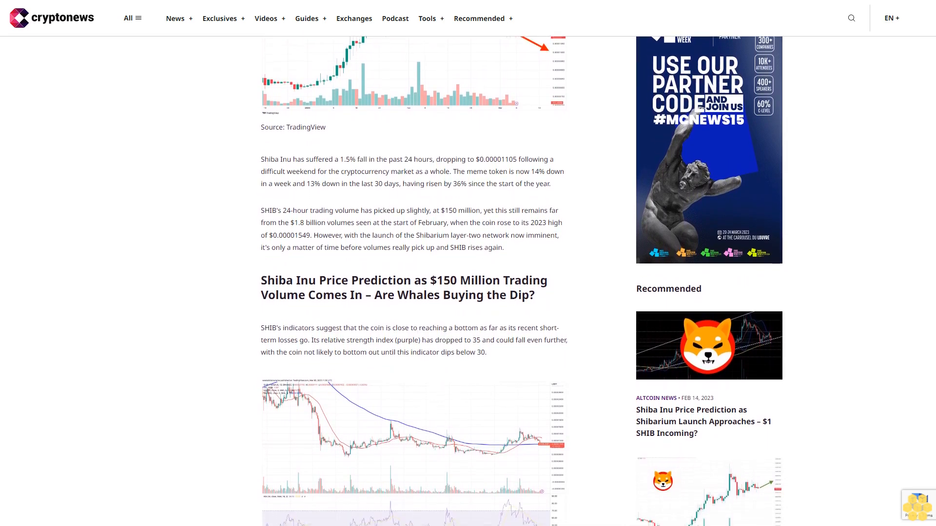
scroll("down", 3)
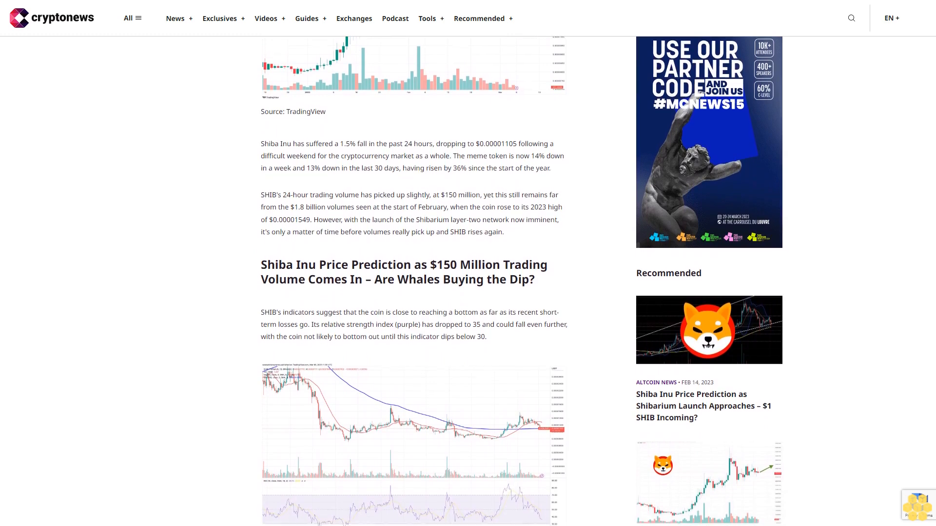
scroll("down", 3)
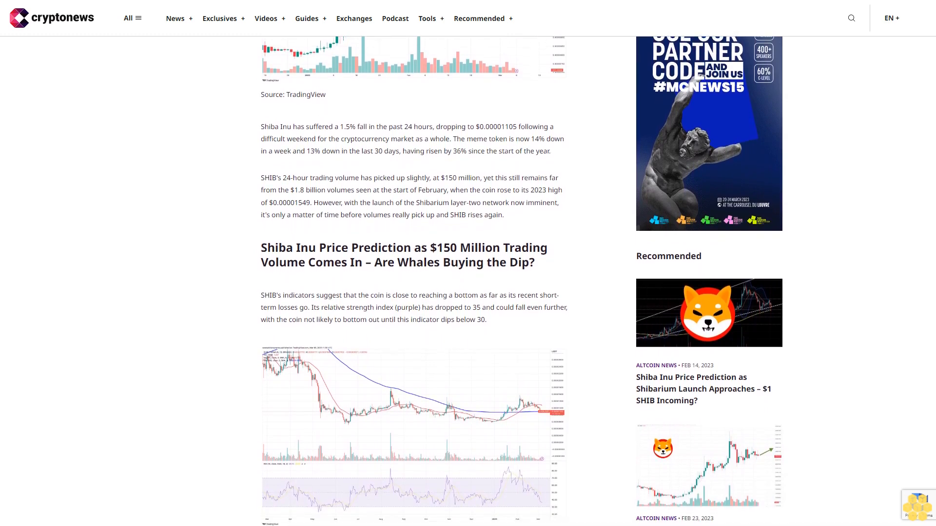
scroll("down", 3)
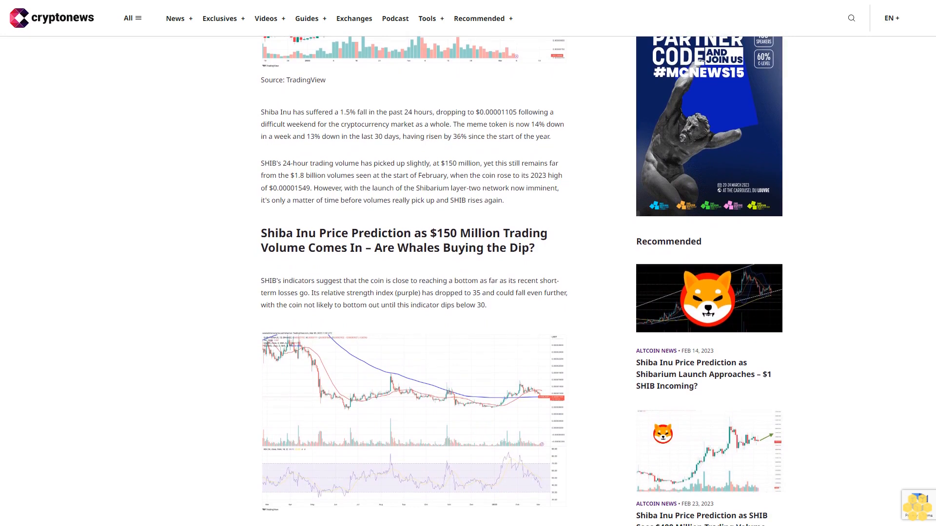
scroll("down", 3)
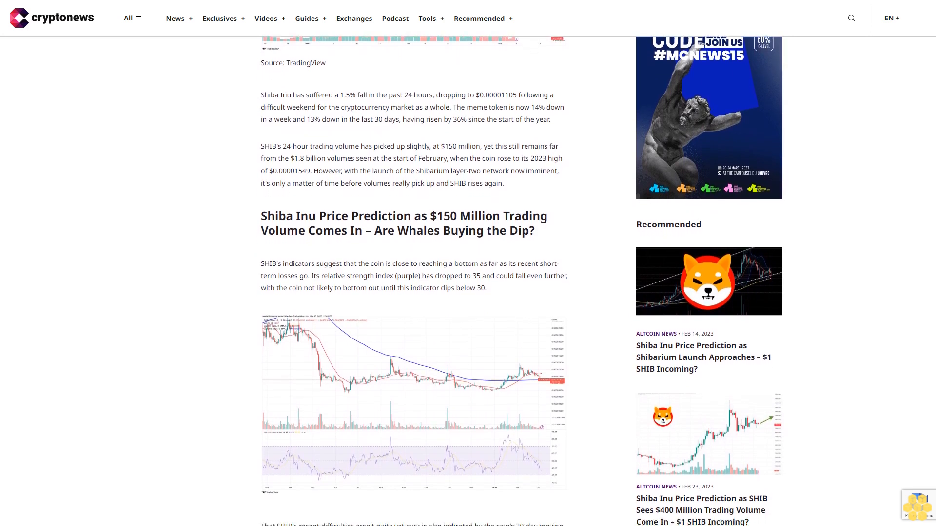
scroll("down", 3)
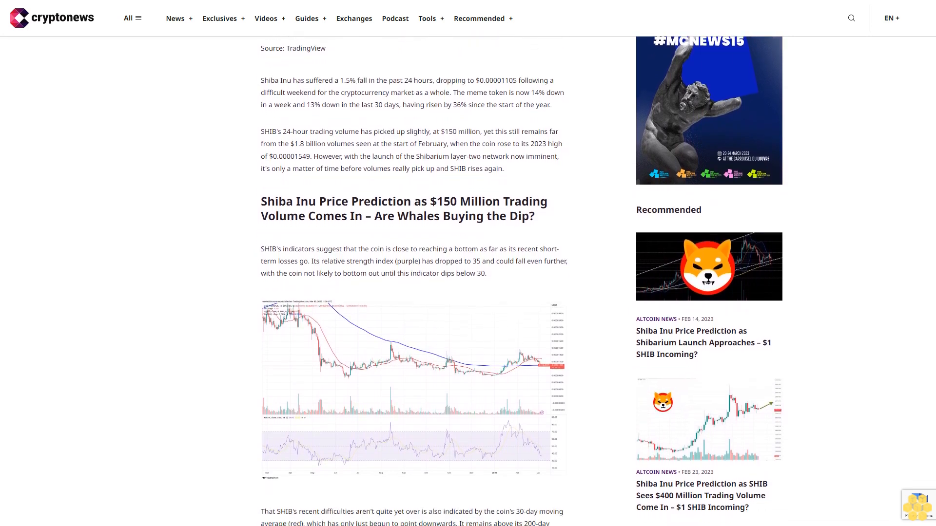
scroll("down", 3)
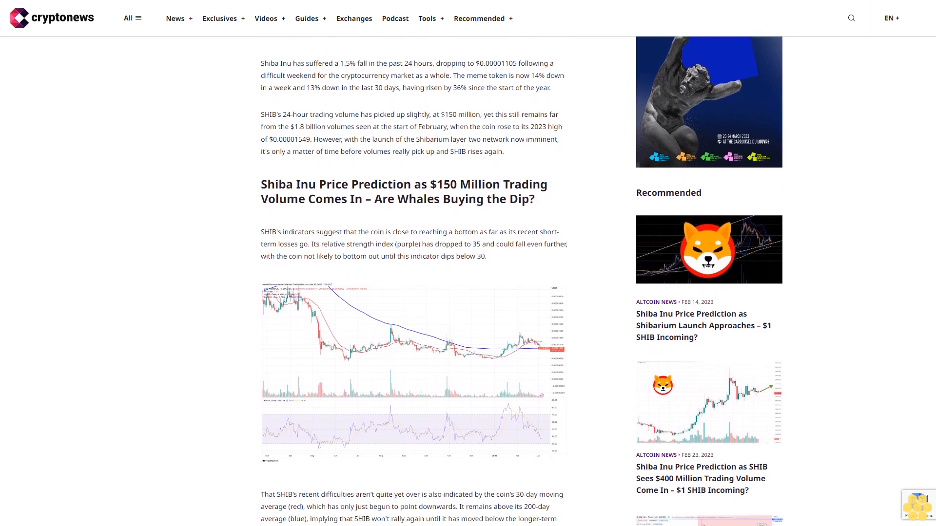
scroll("down", 3)
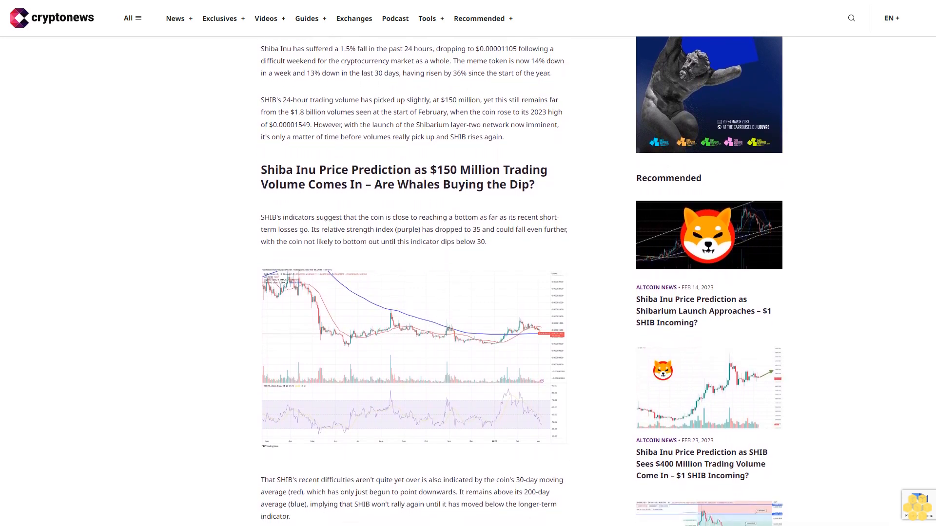
scroll("down", 3)
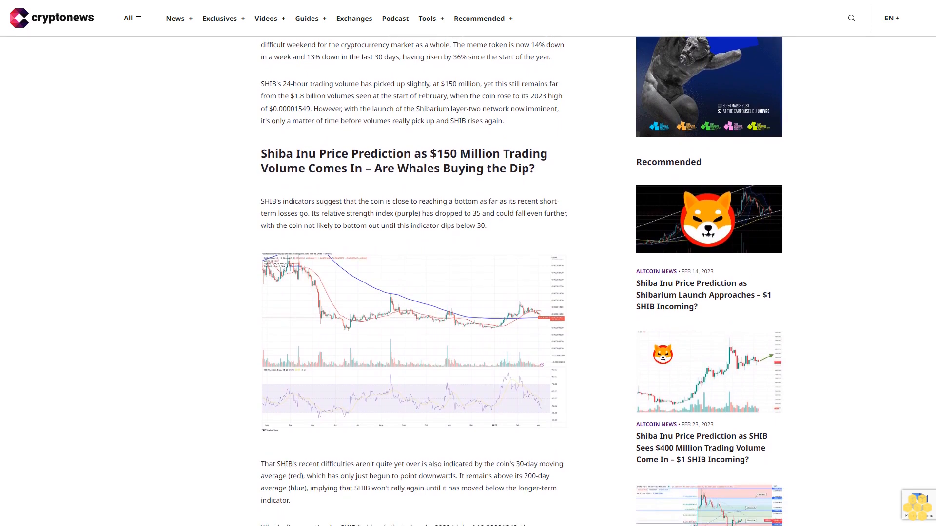
scroll("down", 3)
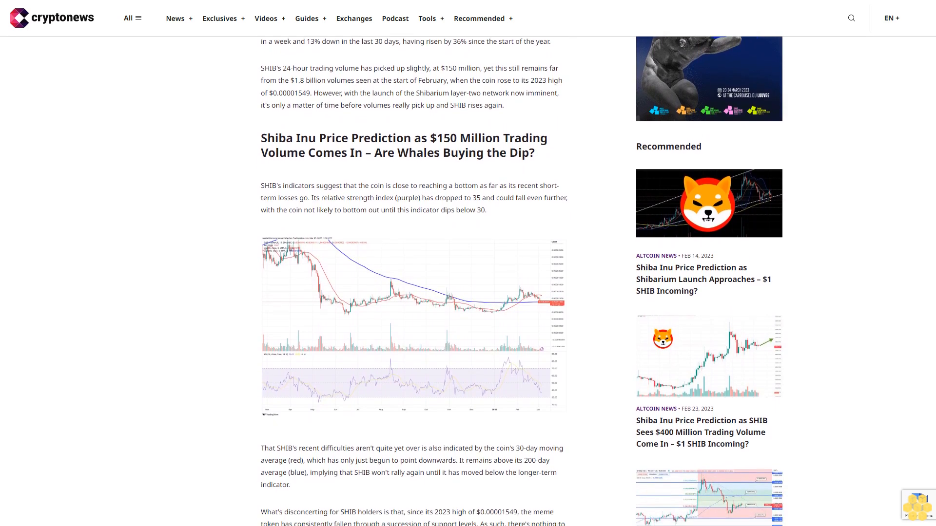
scroll("down", 3)
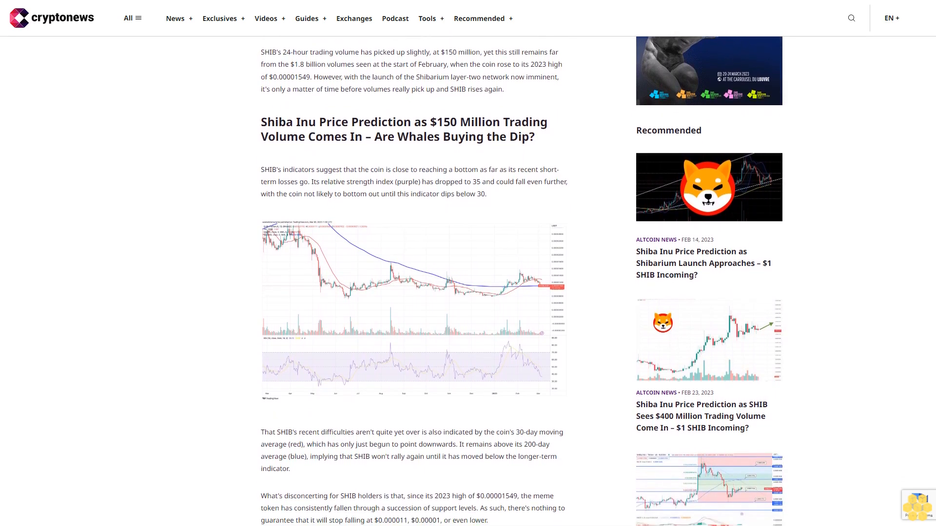
scroll("down", 3)
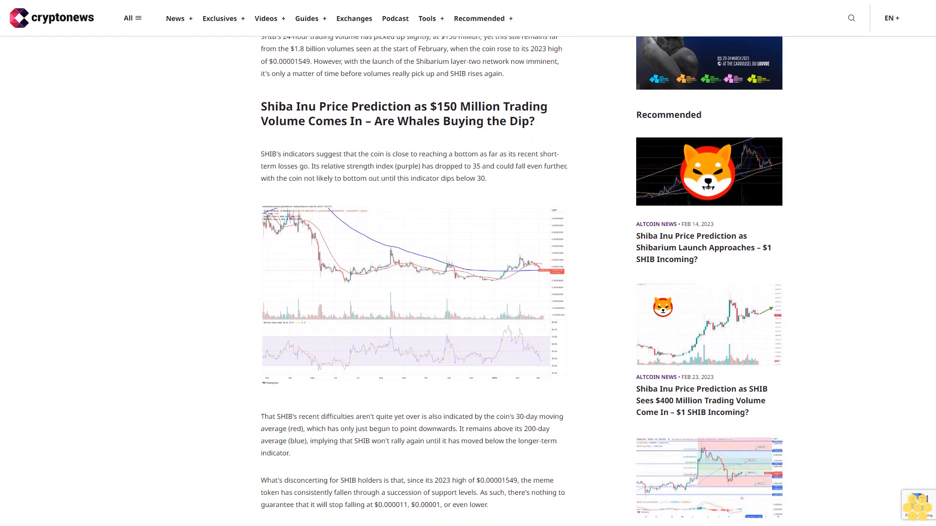
scroll("down", 3)
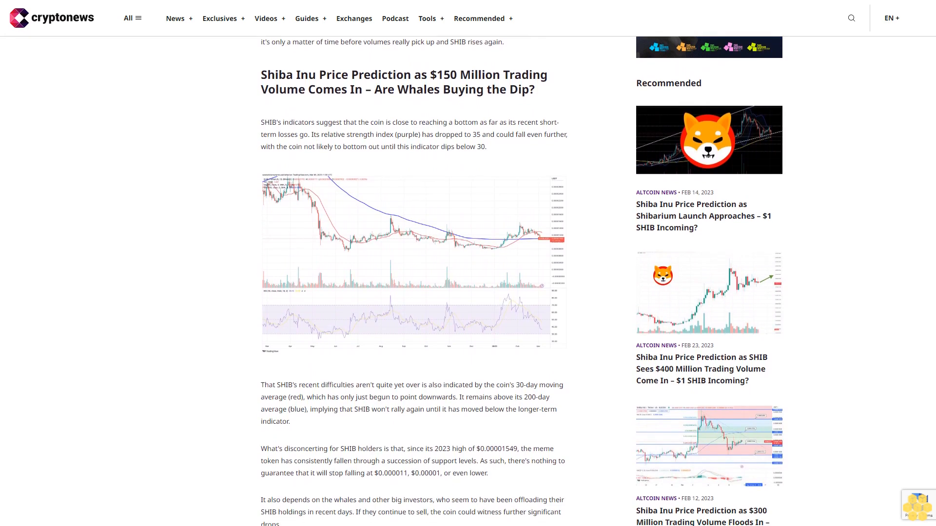
scroll("down", 3)
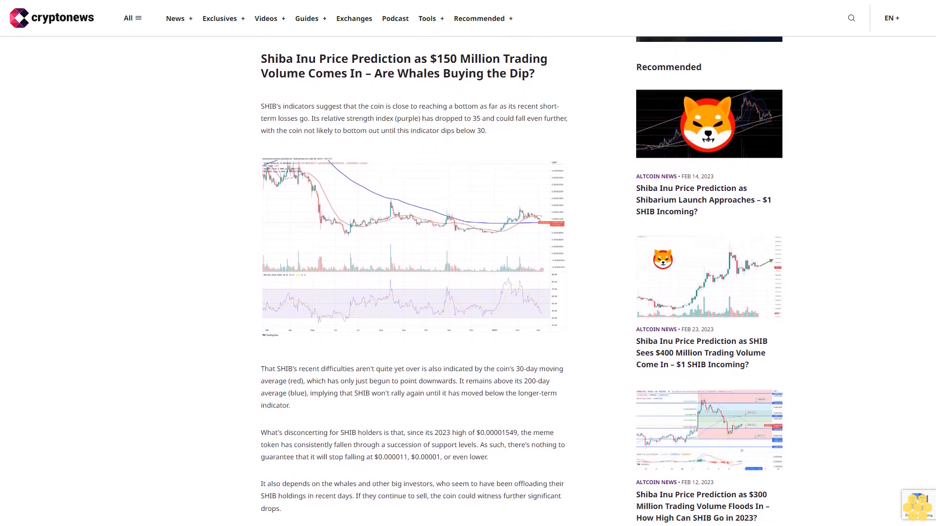
scroll("down", 3)
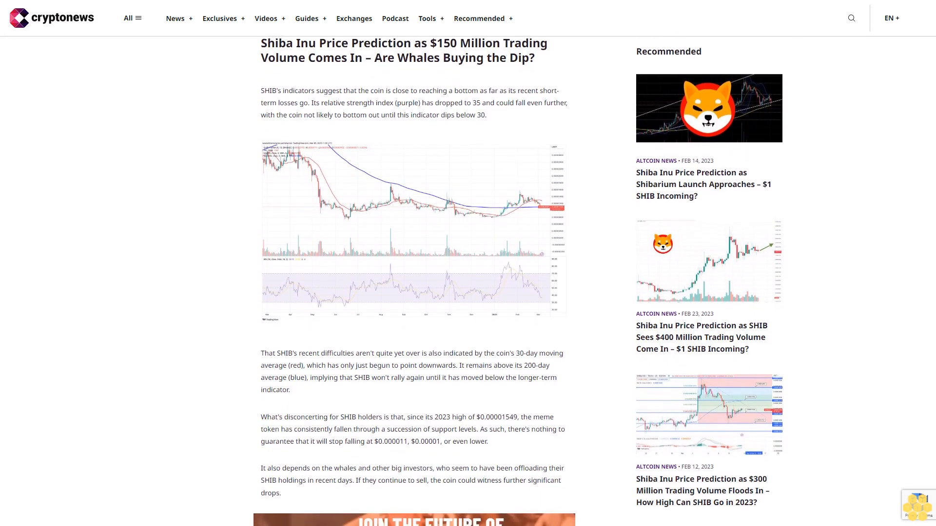
scroll("down", 3)
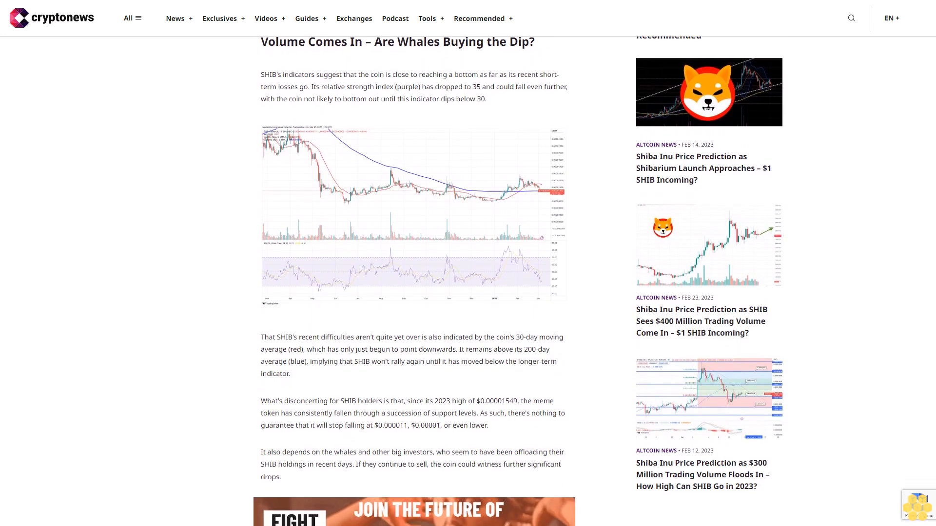
scroll("down", 3)
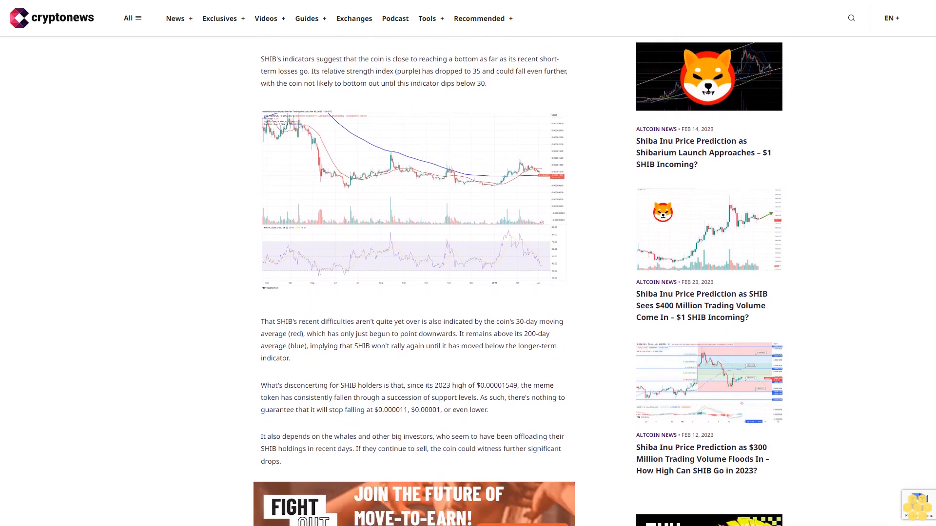
scroll("down", 3)
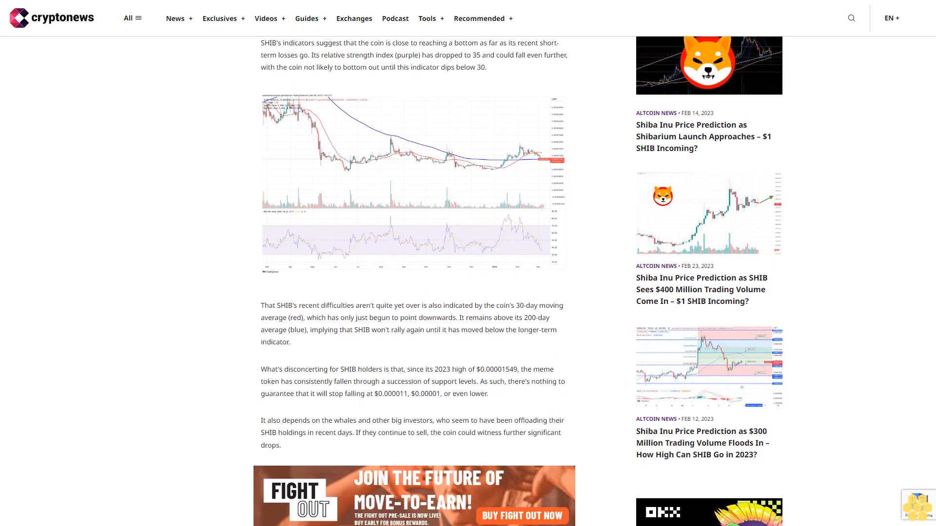
scroll("down", 3)
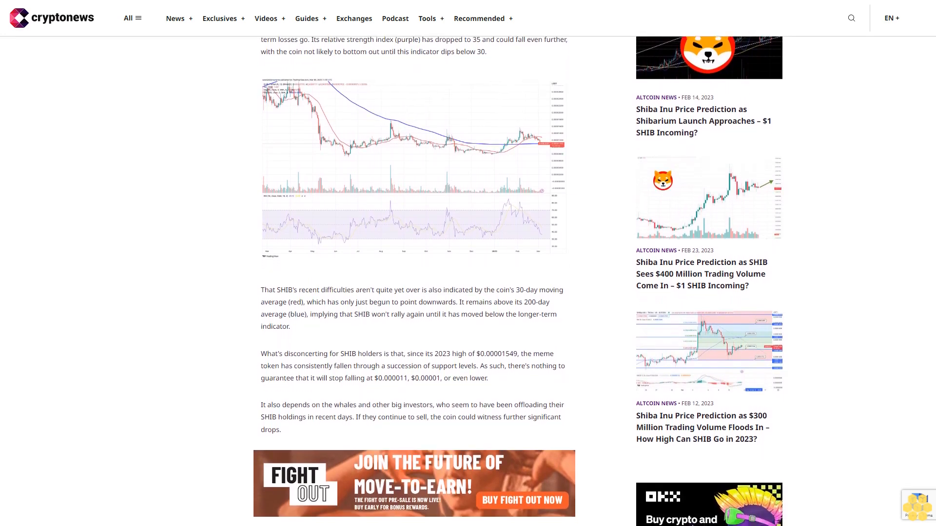
scroll("down", 3)
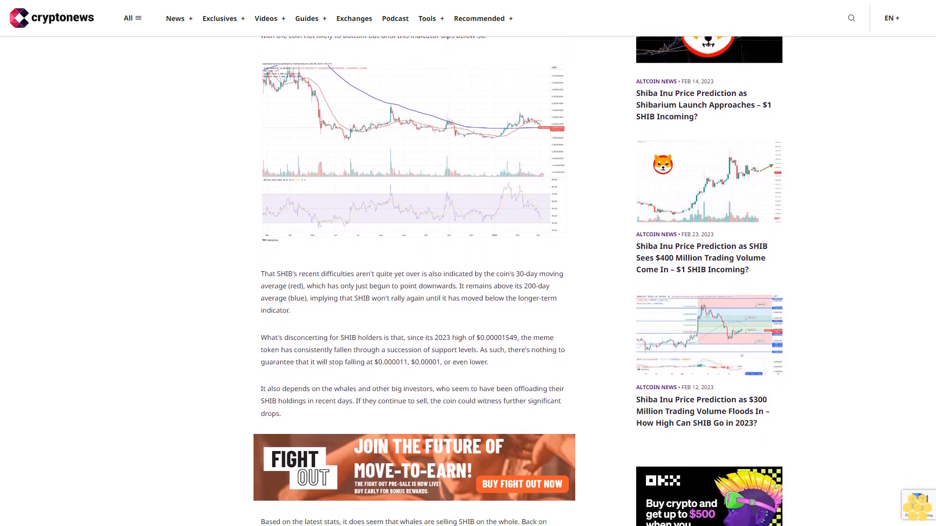
scroll("down", 3)
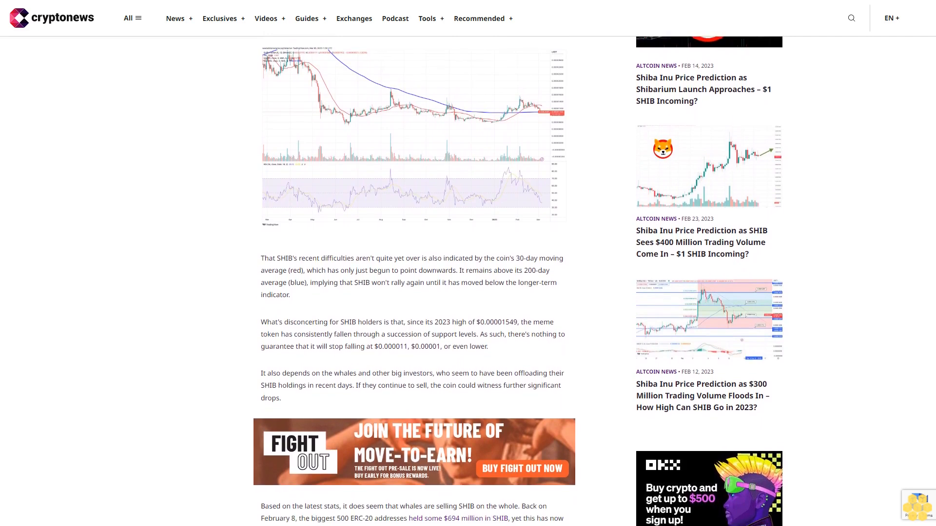
scroll("down", 3)
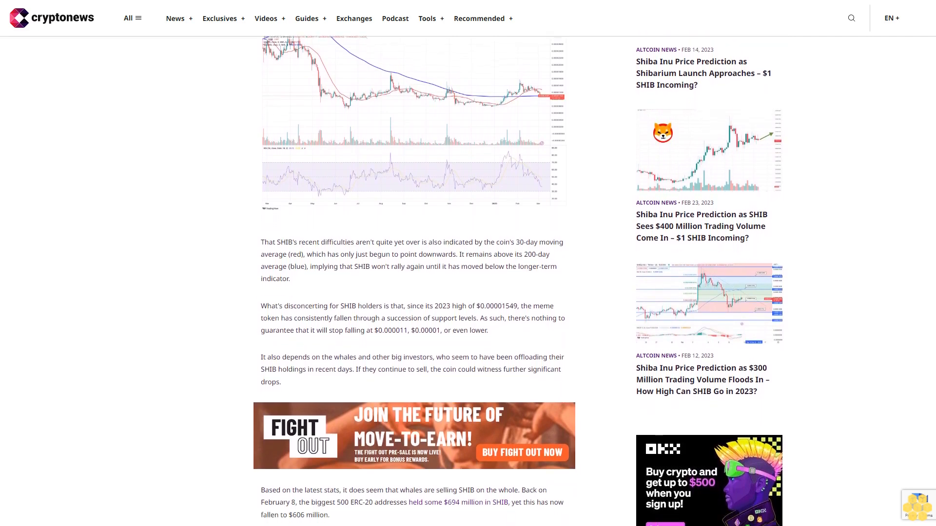
scroll("down", 3)
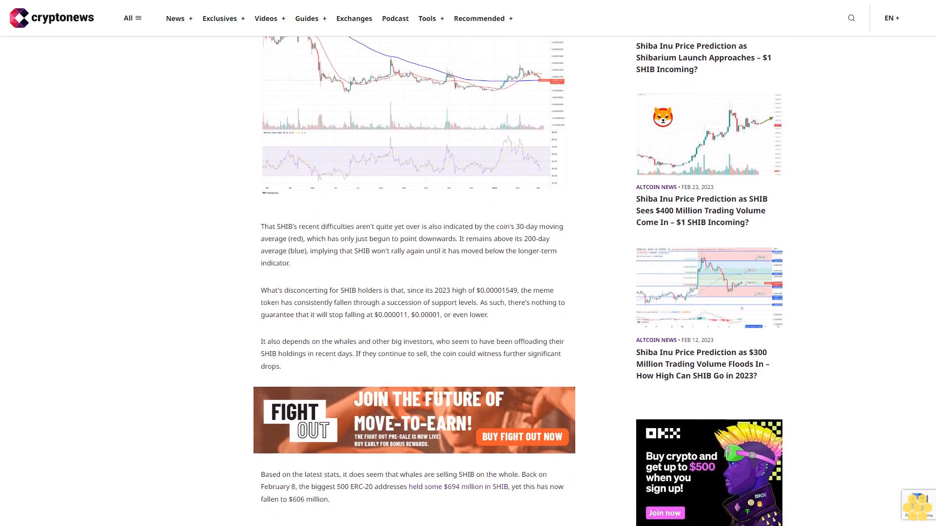
scroll("down", 3)
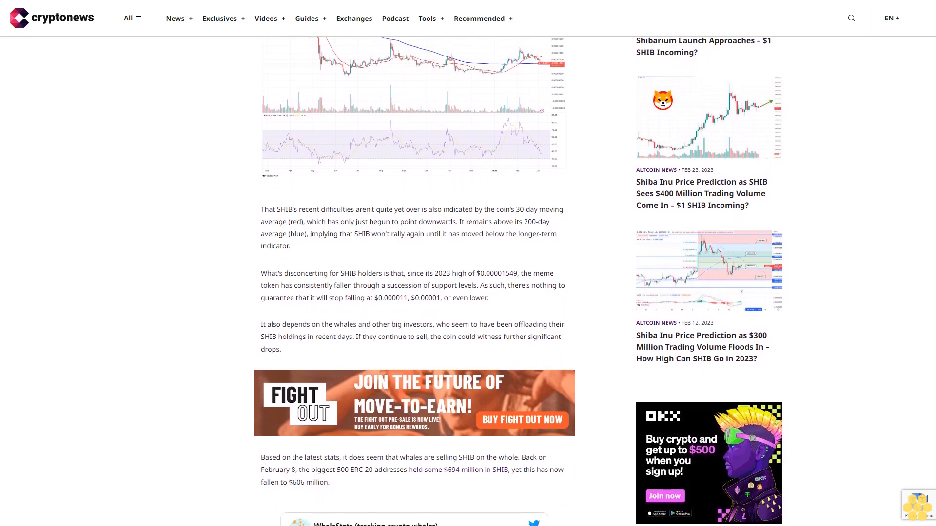
scroll("down", 3)
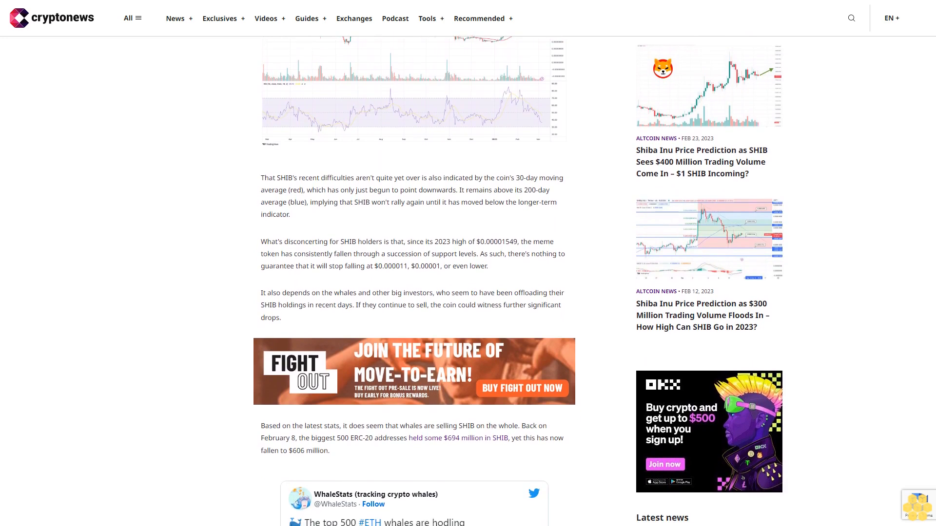
scroll("down", 3)
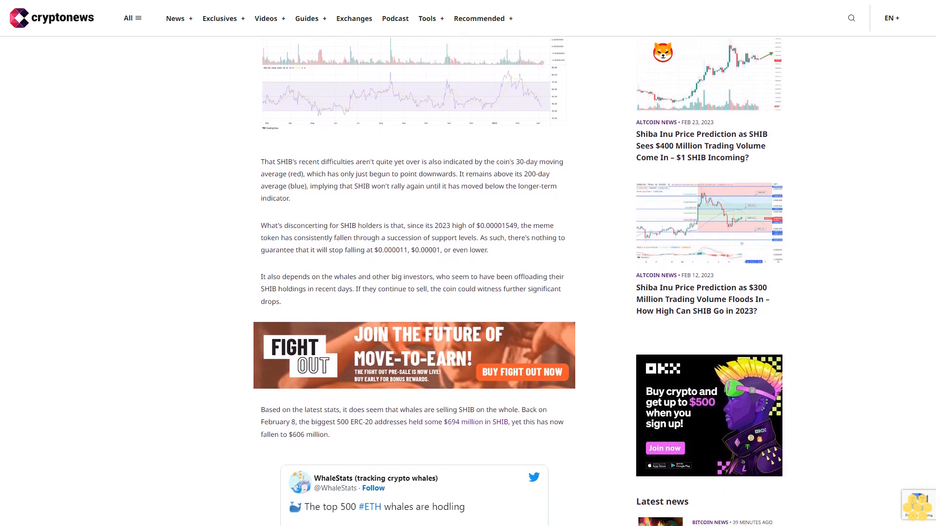
scroll("down", 3)
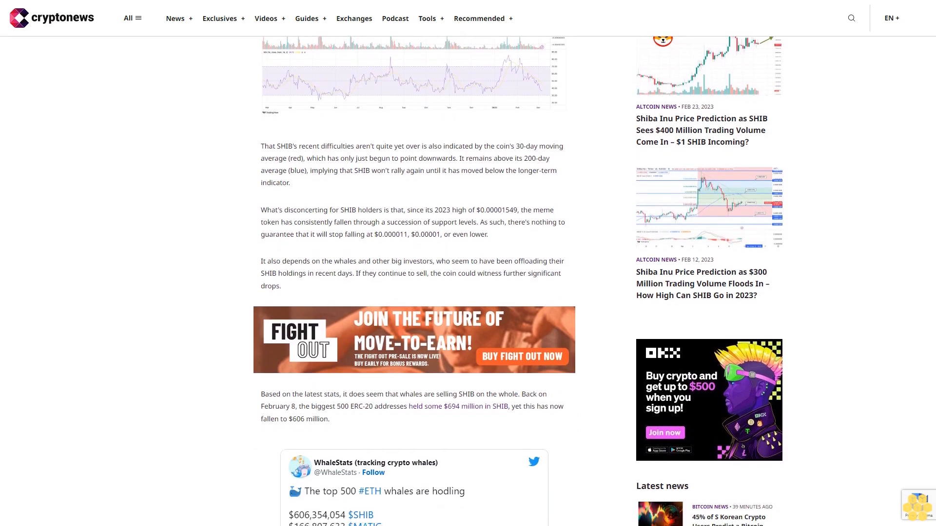
scroll("down", 3)
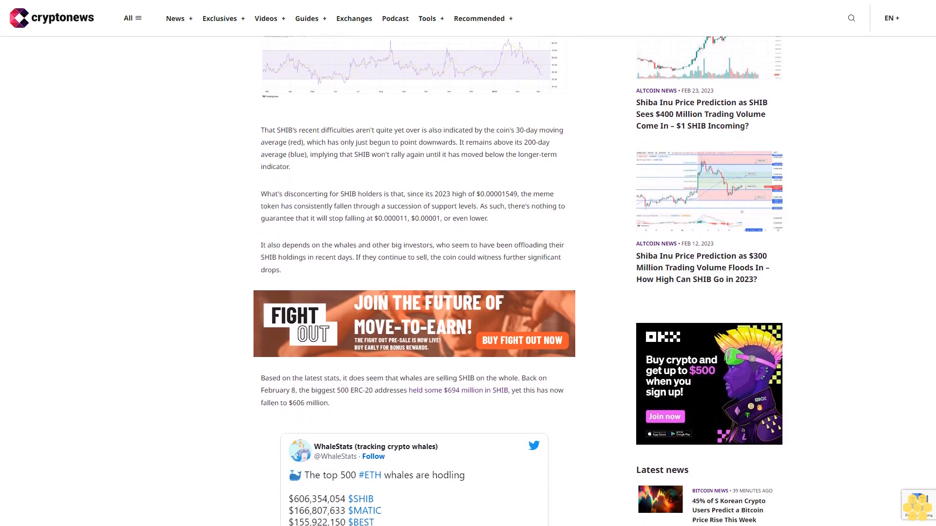
scroll("down", 3)
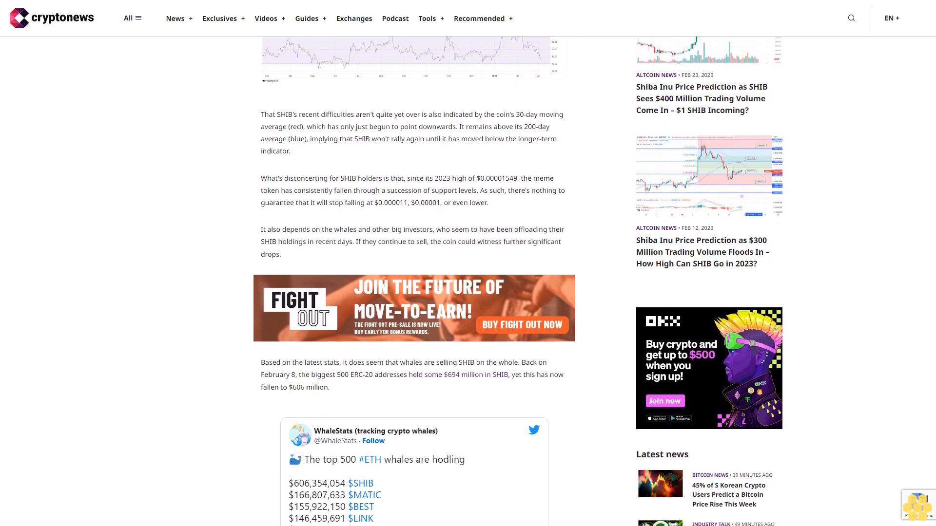
scroll("down", 3)
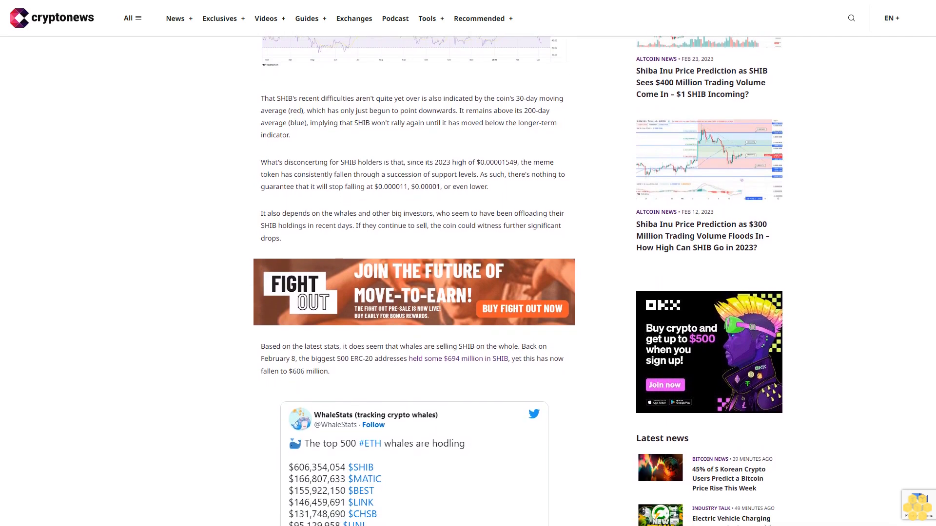
scroll("down", 3)
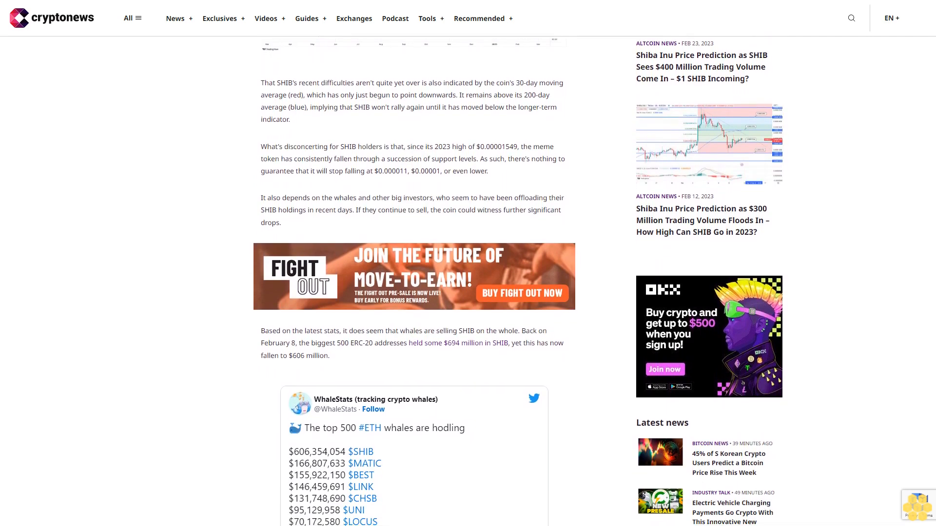
scroll("down", 3)
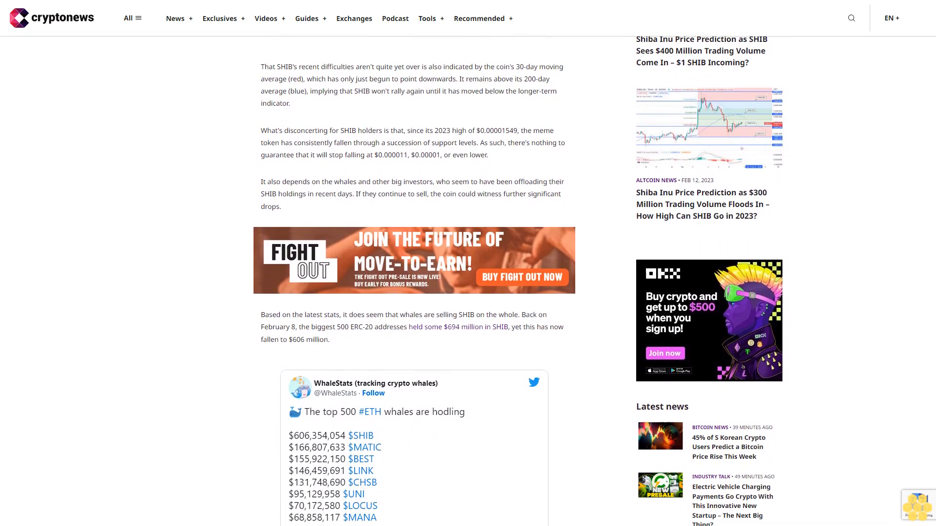
scroll("down", 3)
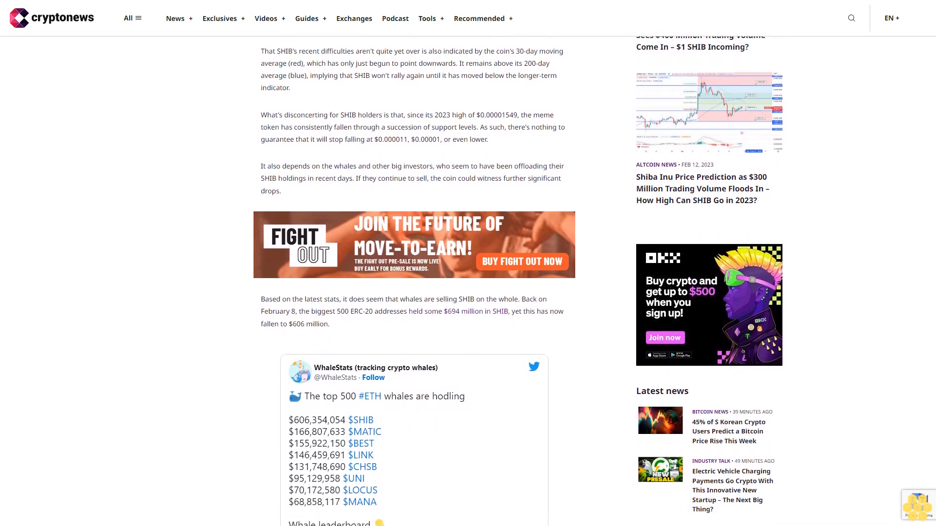
scroll("down", 3)
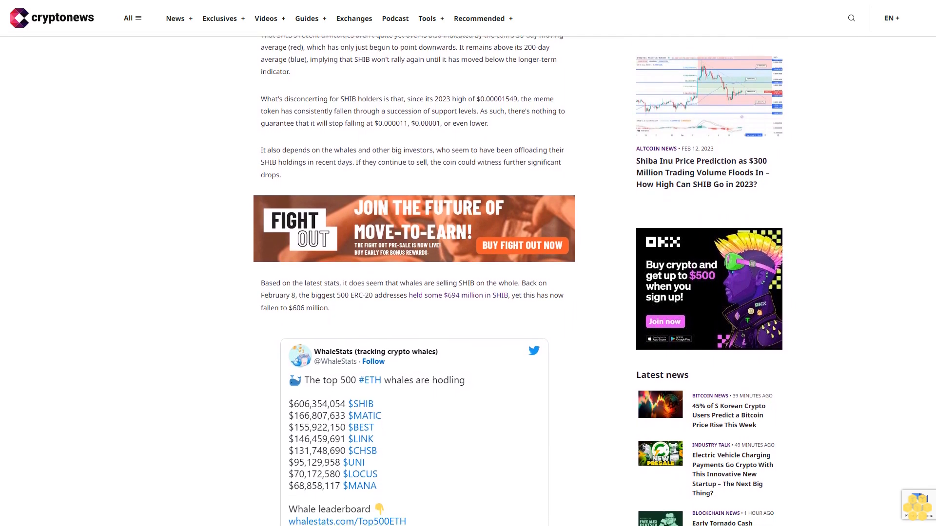
scroll("down", 3)
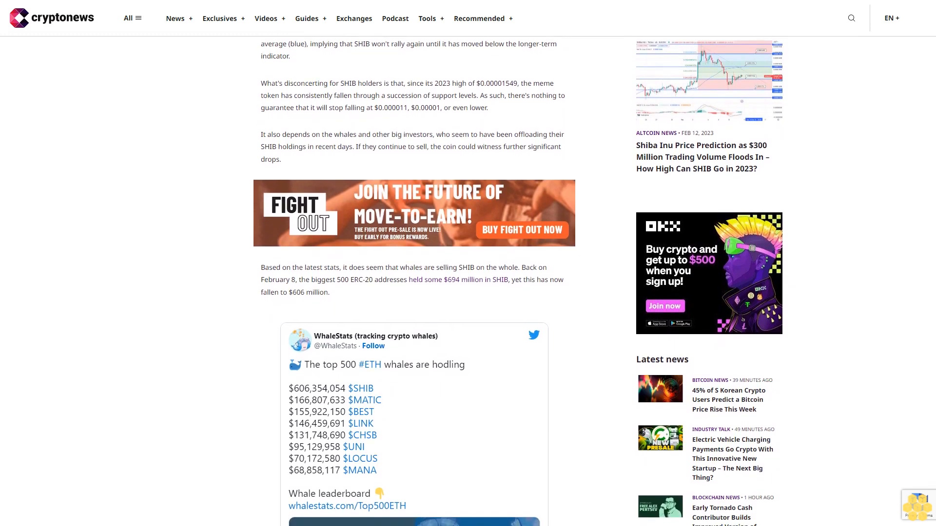
scroll("down", 3)
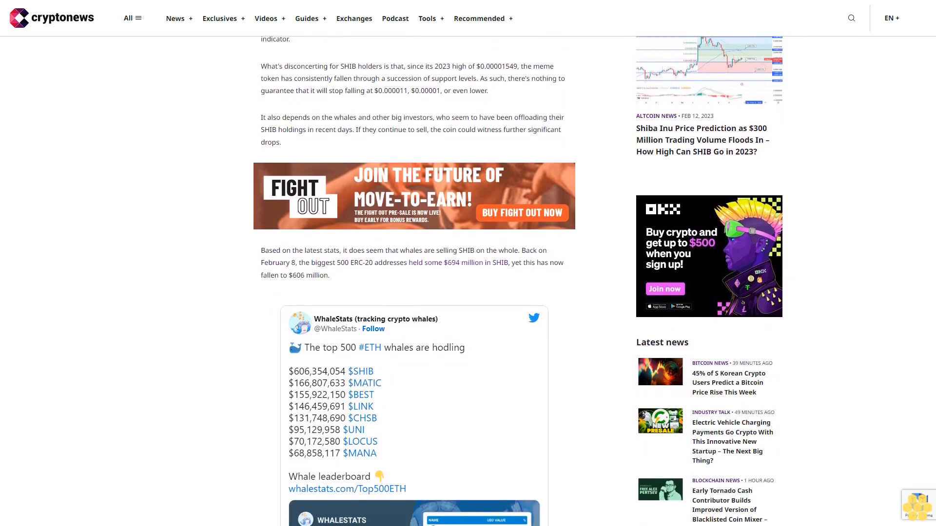
scroll("down", 3)
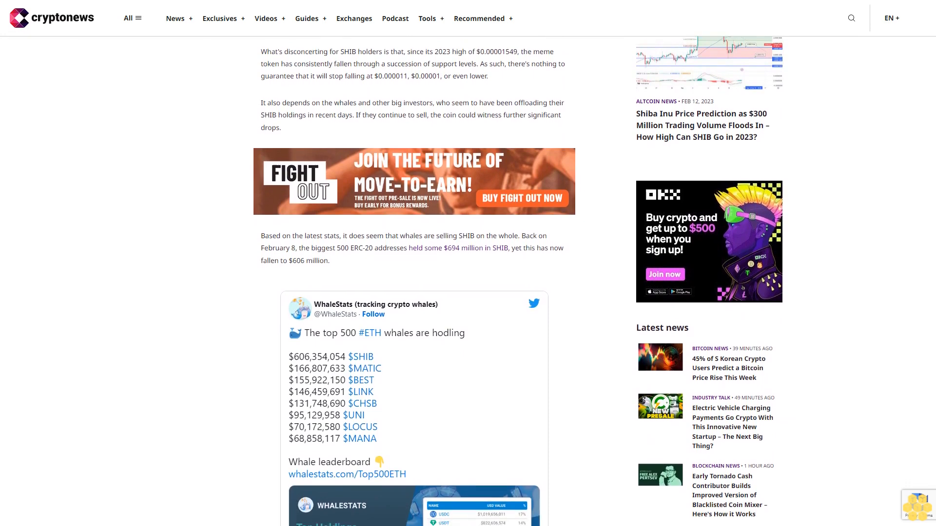
scroll("down", 3)
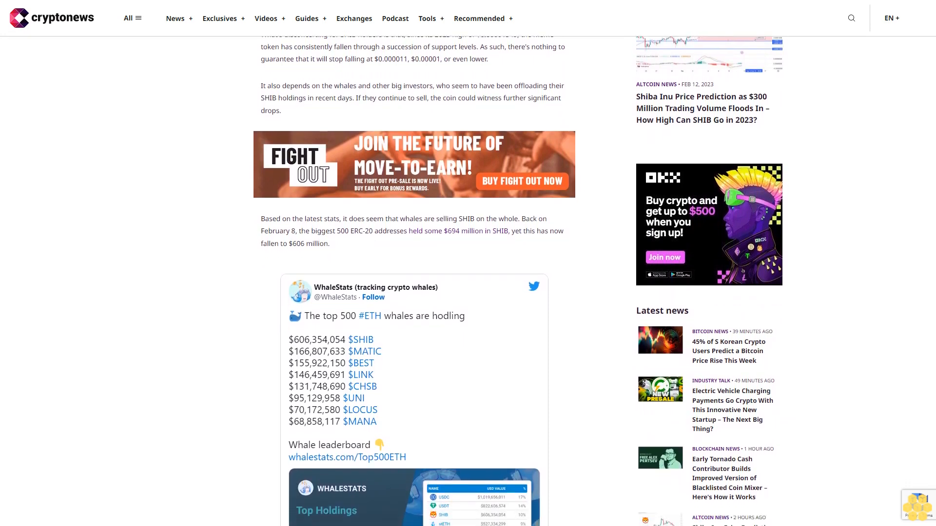
scroll("down", 3)
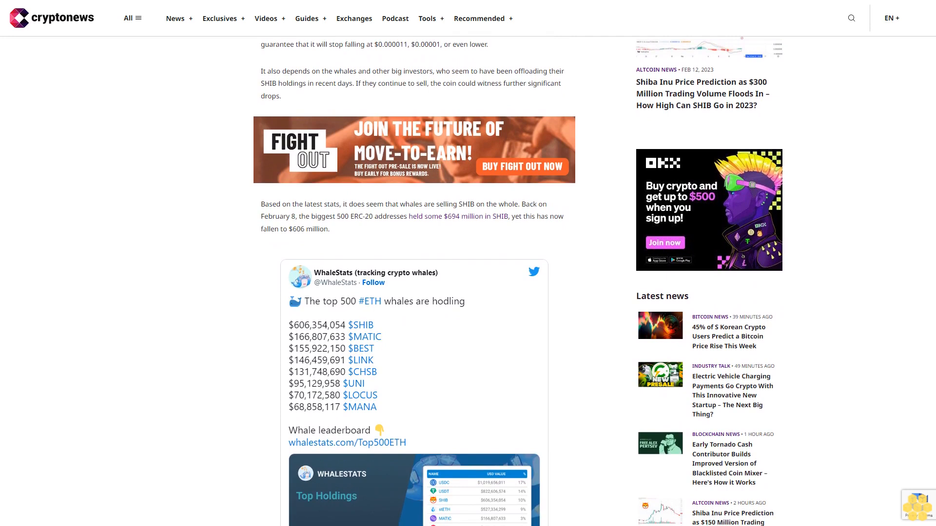
scroll("down", 3)
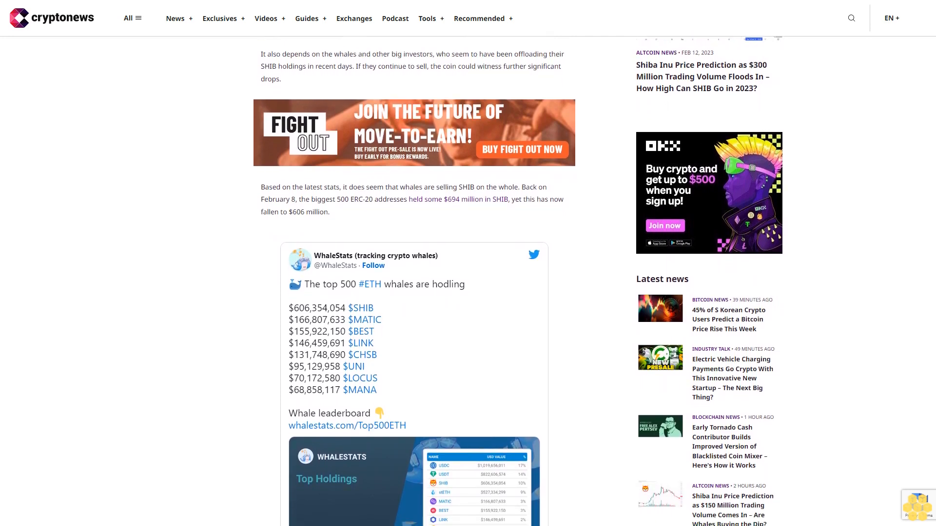
scroll("down", 3)
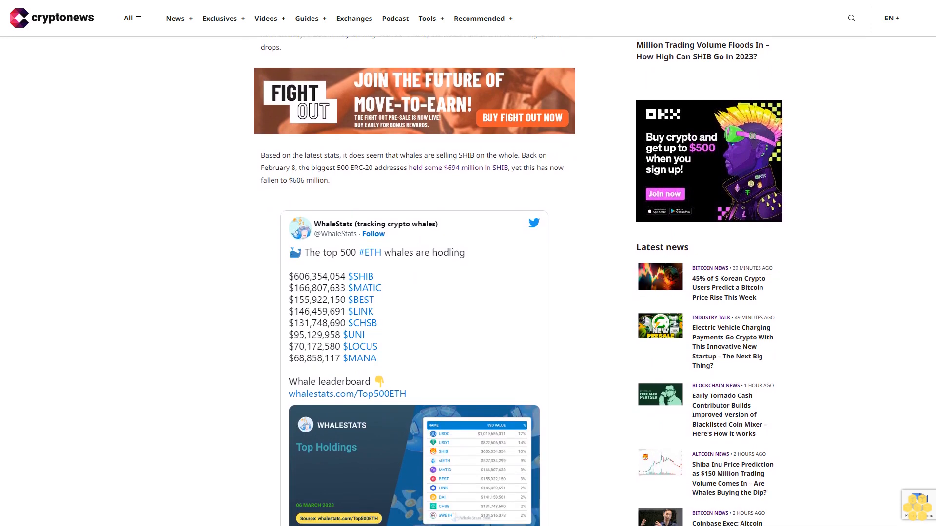
scroll("down", 3)
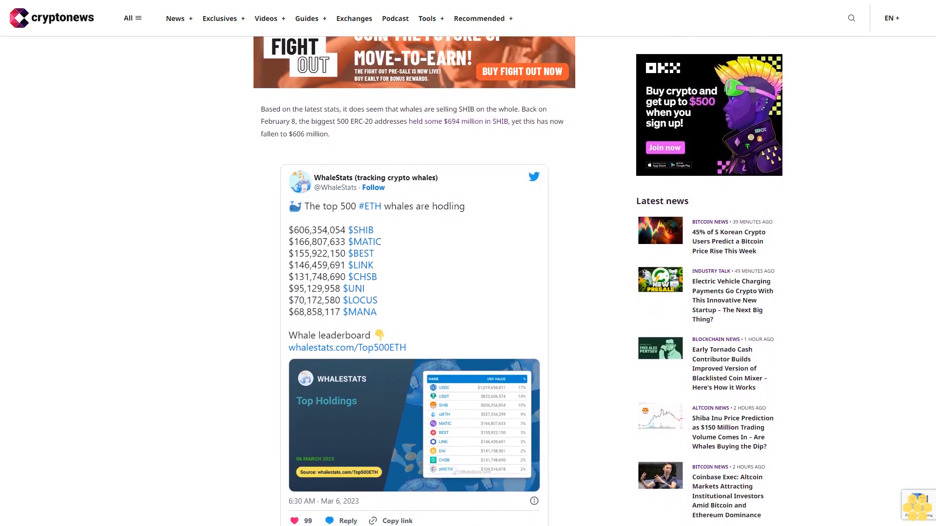
scroll("down", 3)
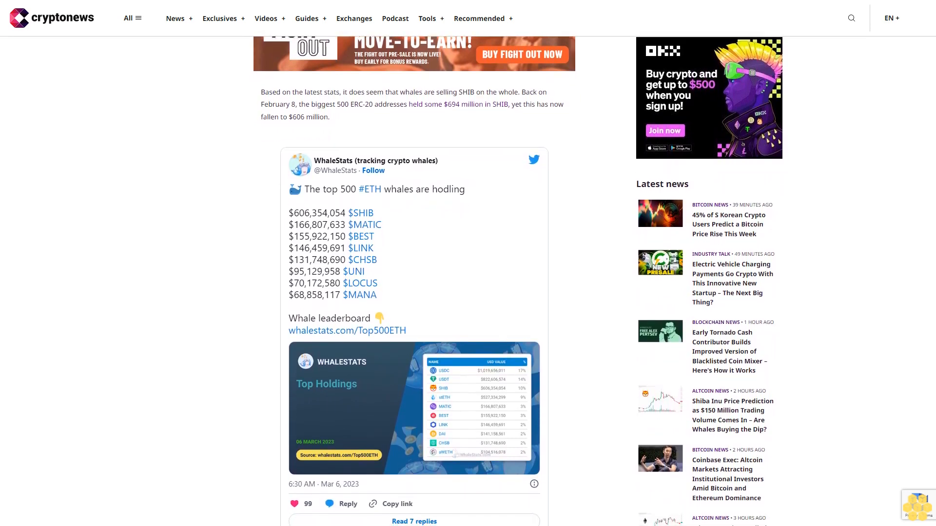
scroll("down", 3)
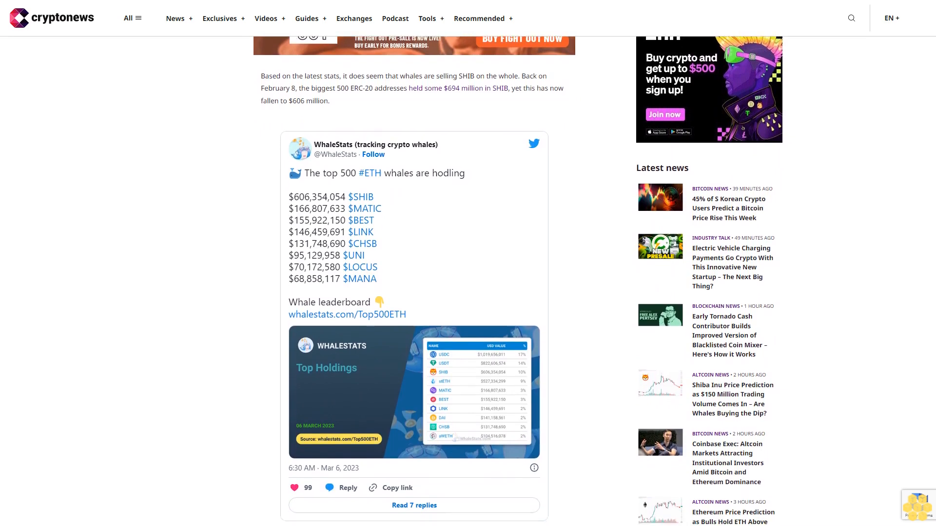
scroll("down", 3)
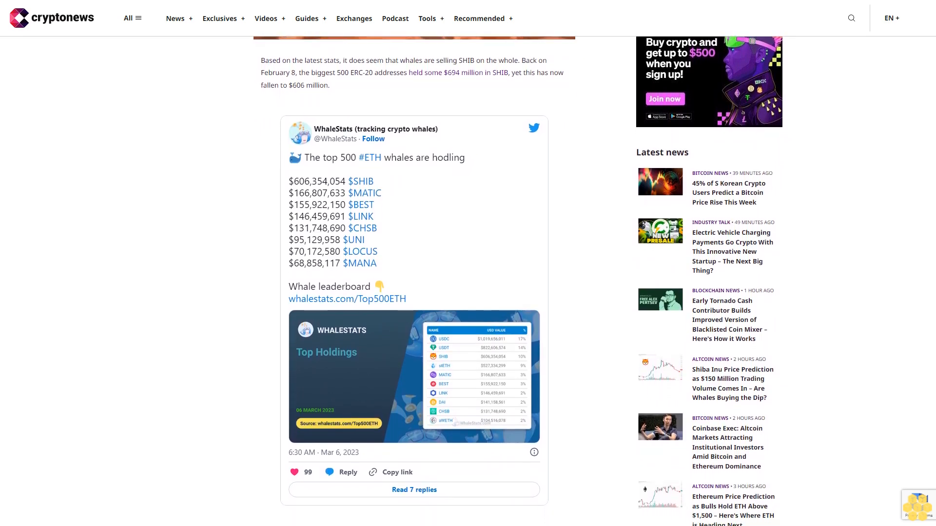
scroll("down", 3)
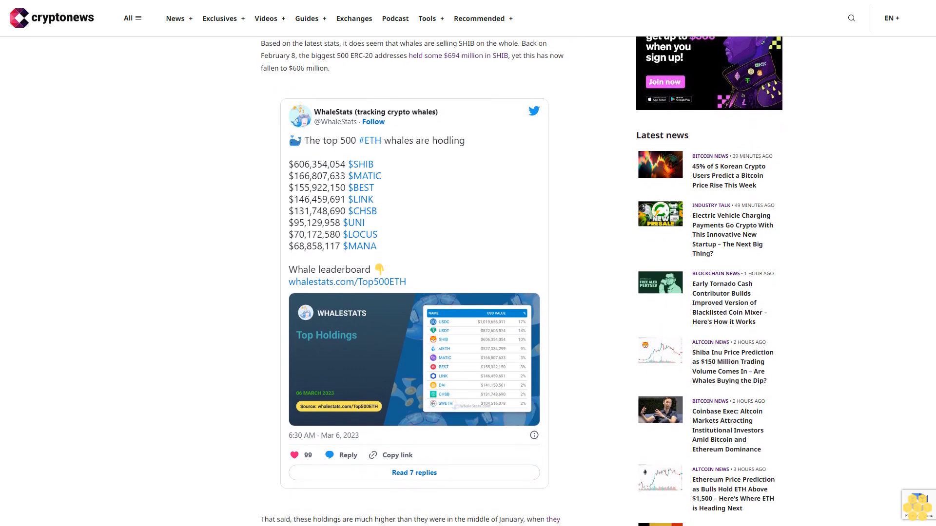
scroll("down", 3)
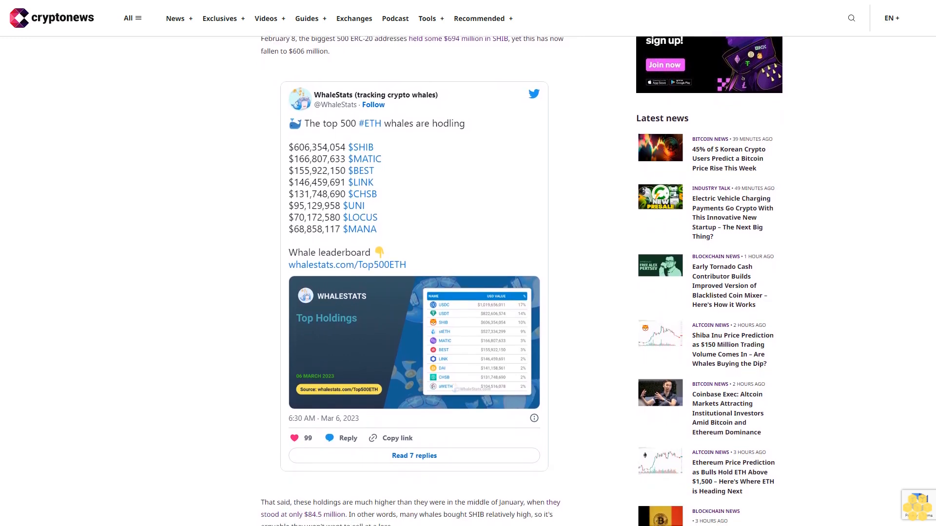
scroll("down", 3)
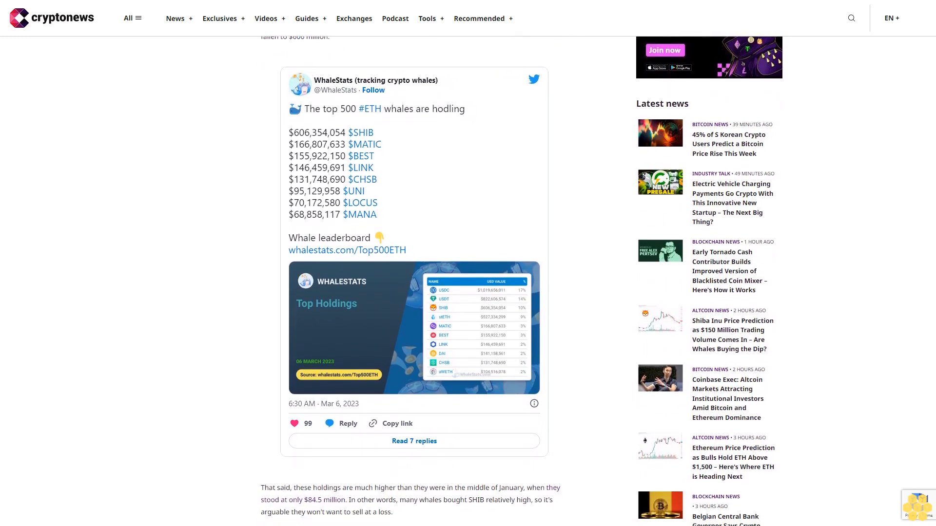
scroll("down", 3)
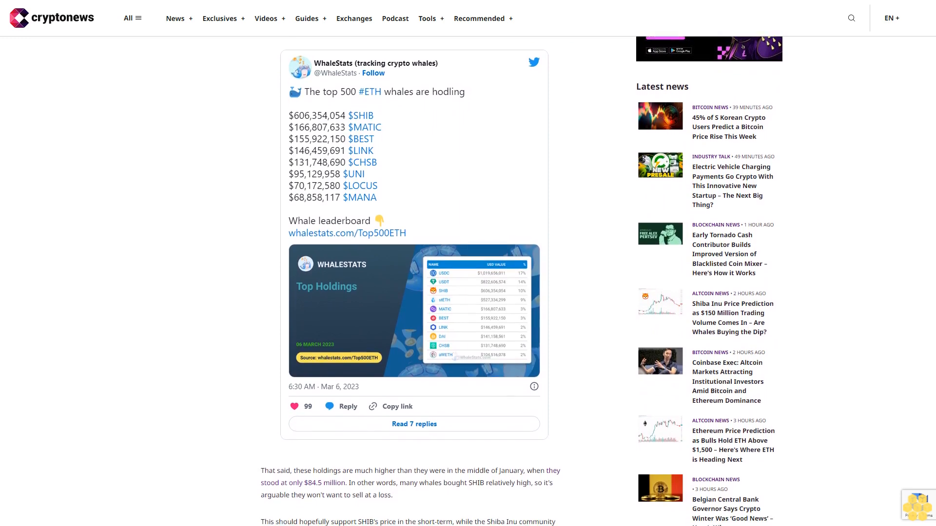
scroll("down", 3)
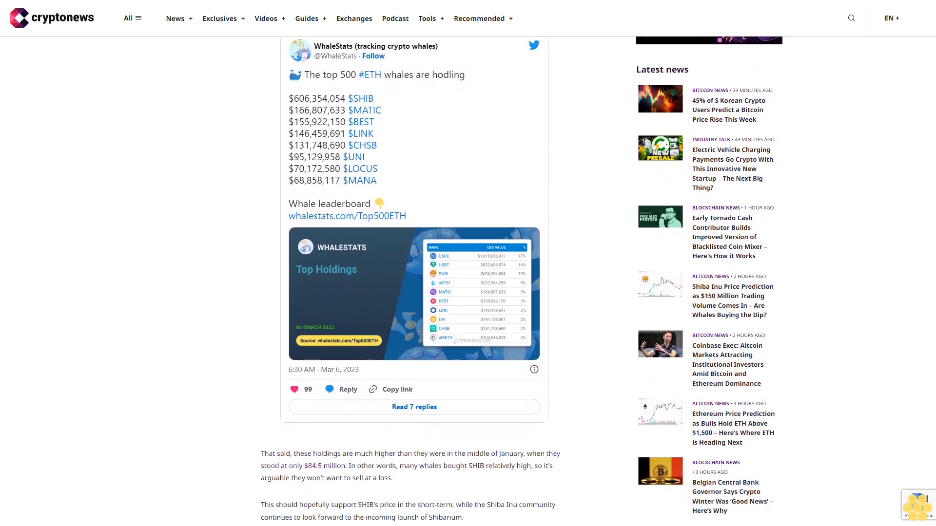
scroll("down", 3)
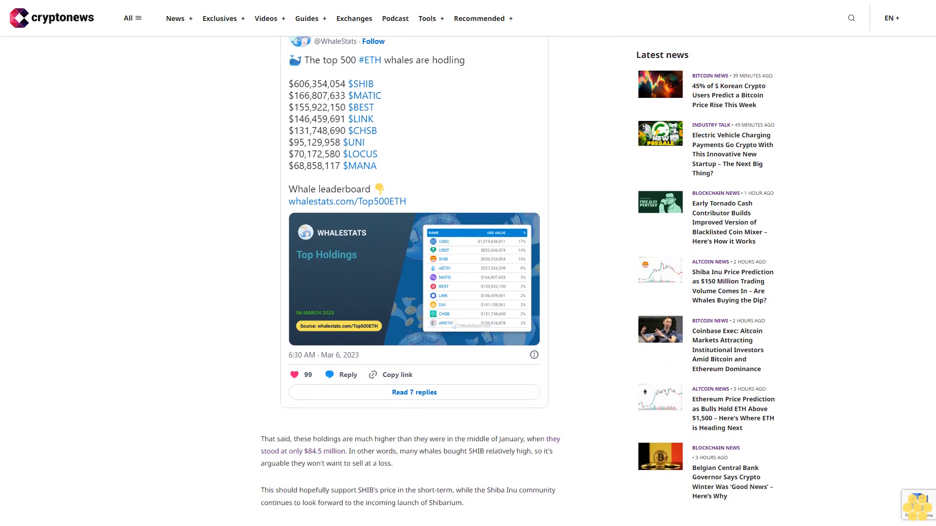
scroll("down", 3)
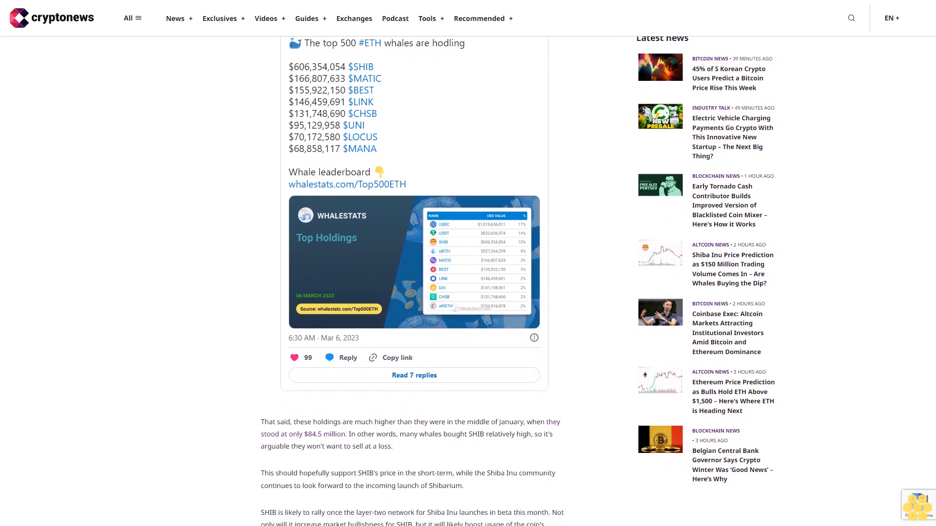
scroll("down", 3)
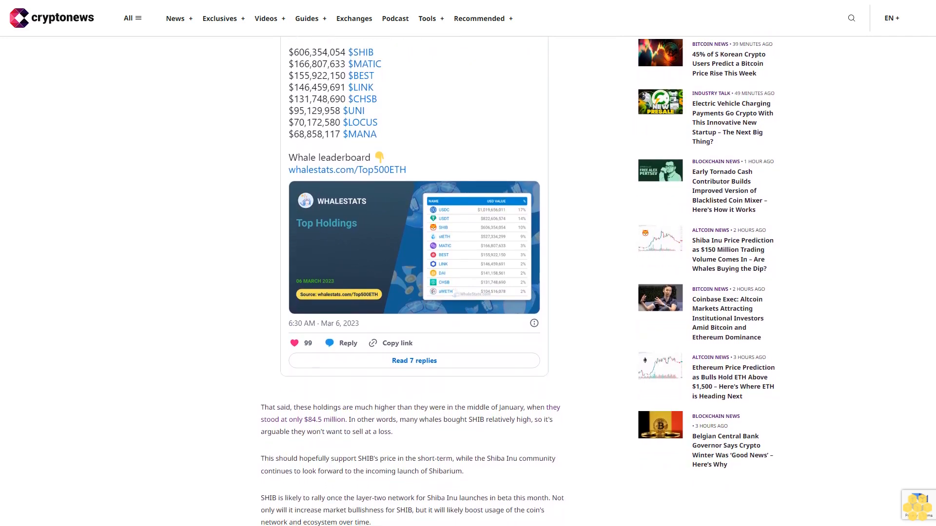
scroll("down", 3)
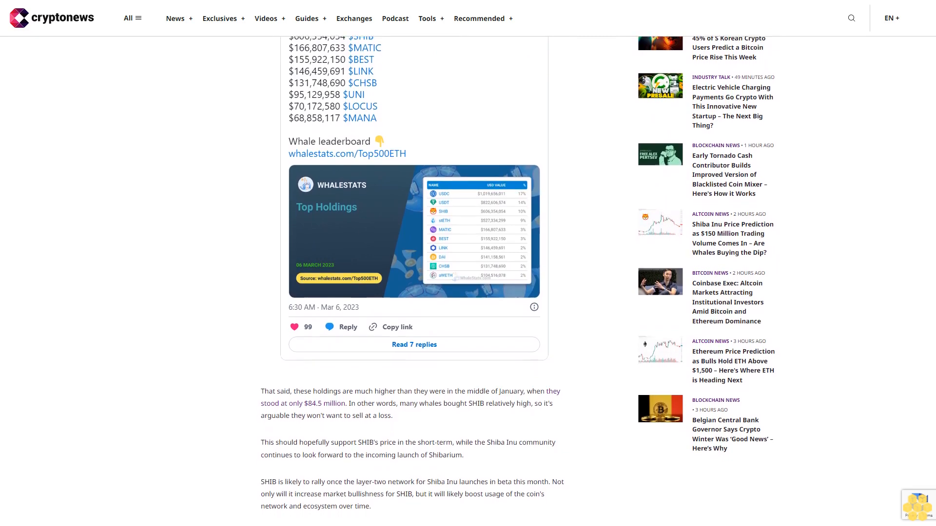
scroll("down", 3)
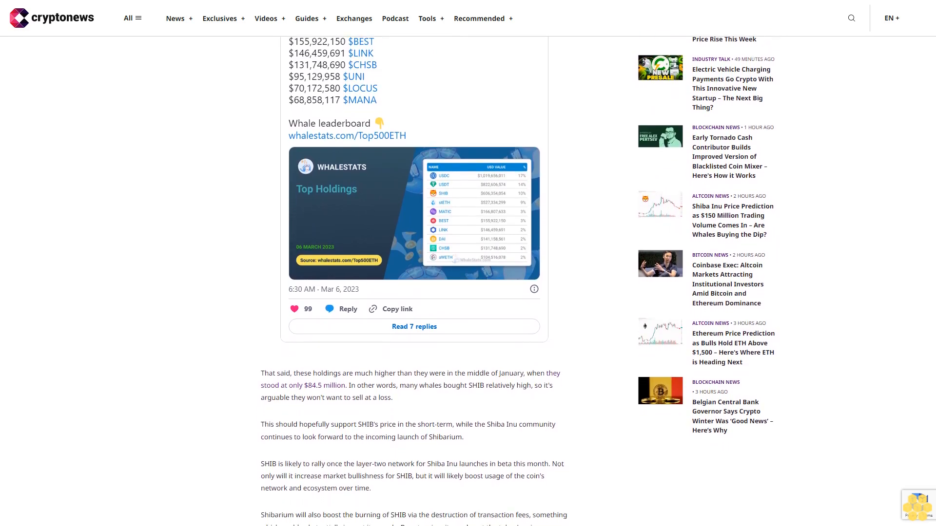
scroll("down", 3)
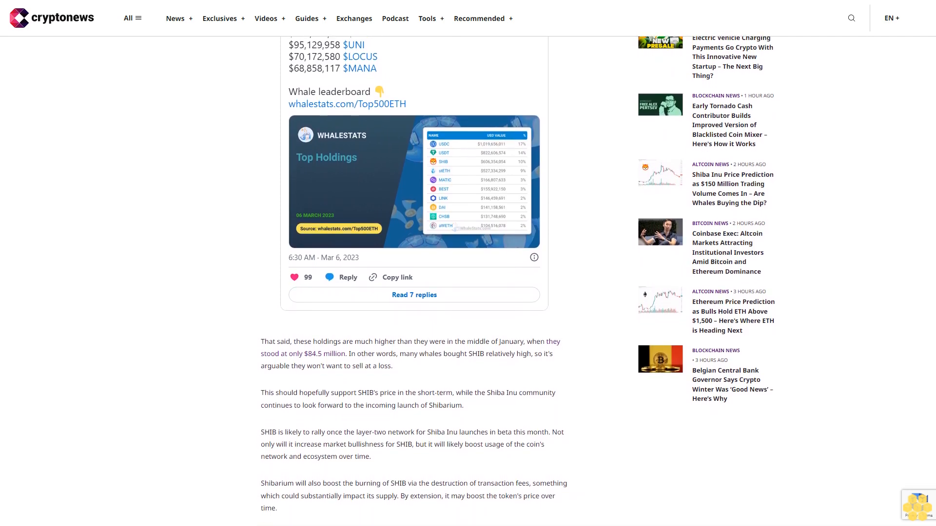
scroll("down", 3)
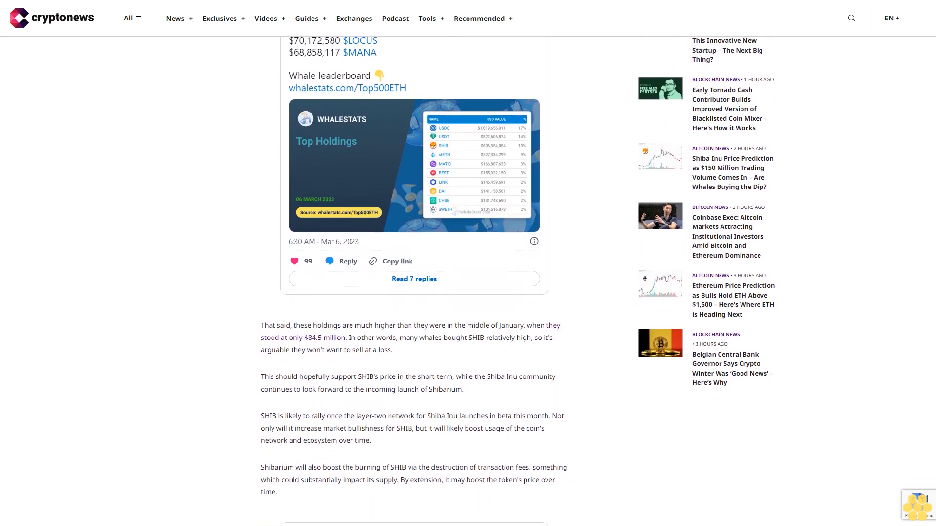
scroll("down", 3)
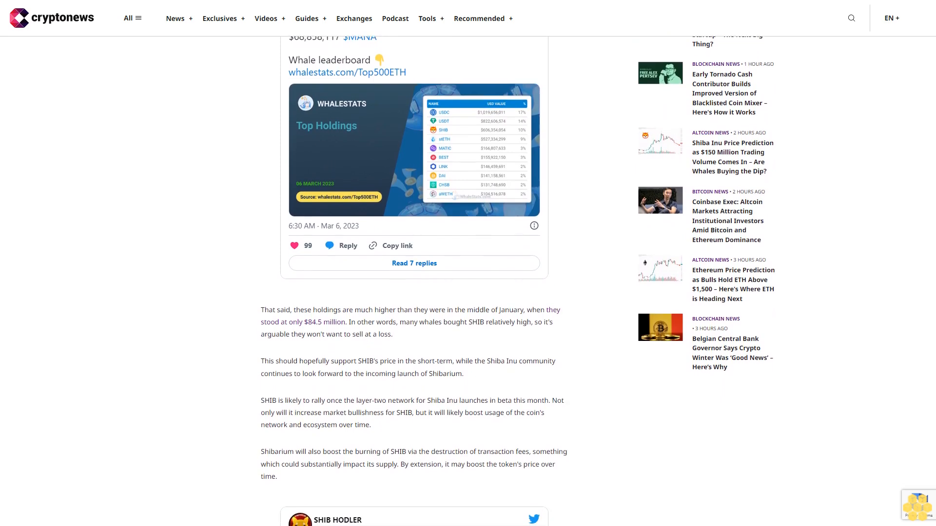
scroll("down", 3)
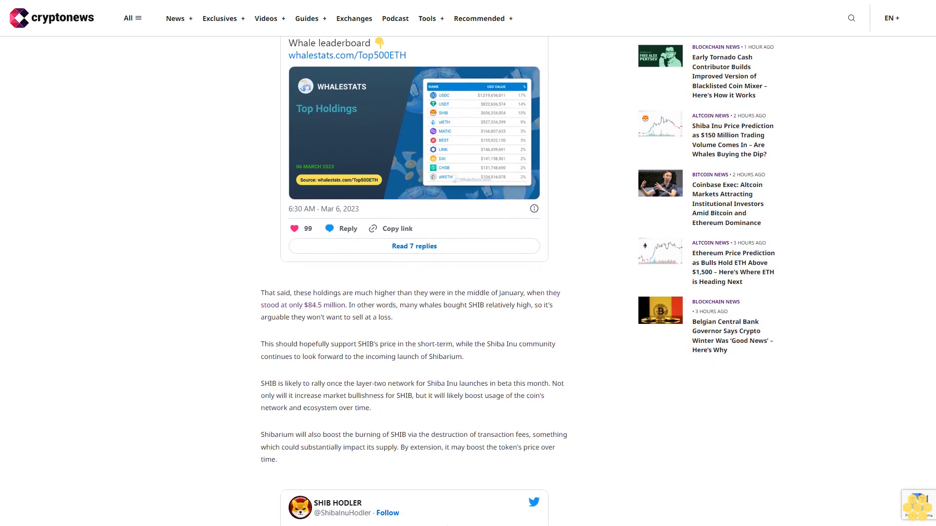
scroll("down", 3)
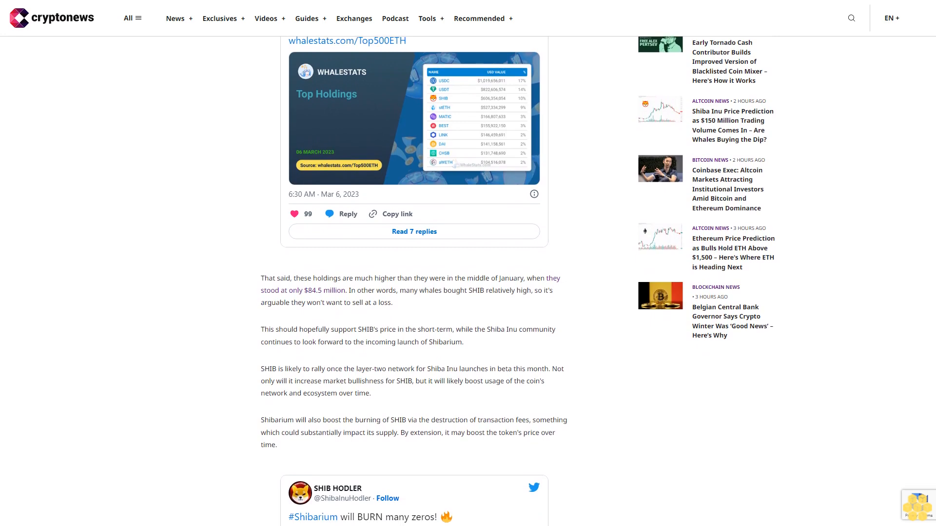
scroll("down", 3)
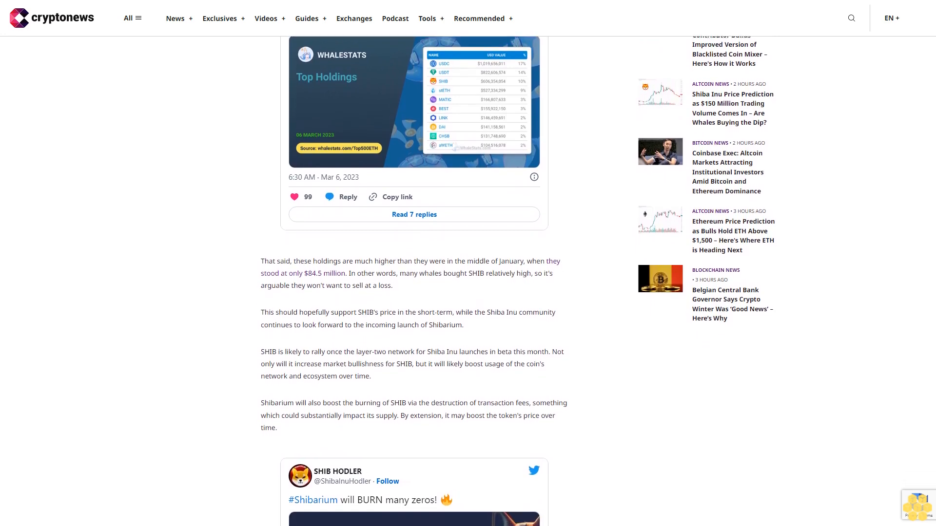
scroll("down", 3)
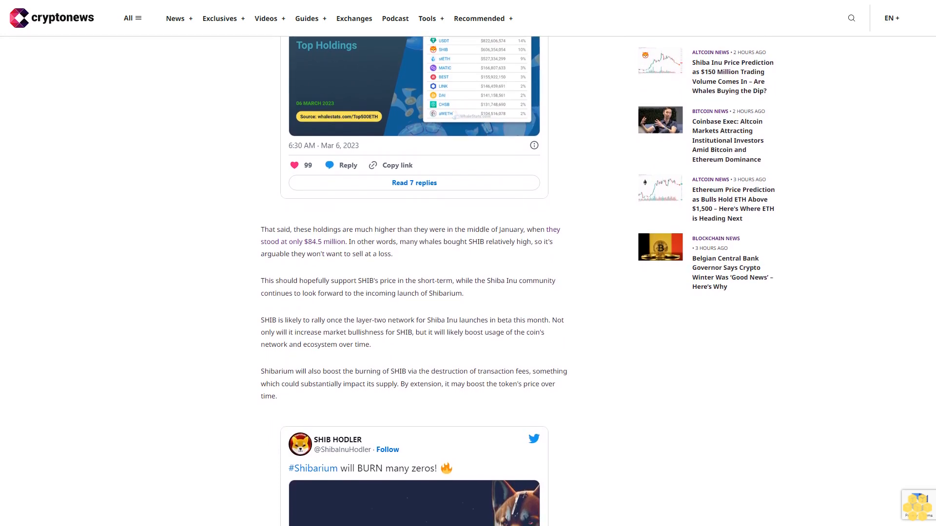
scroll("down", 3)
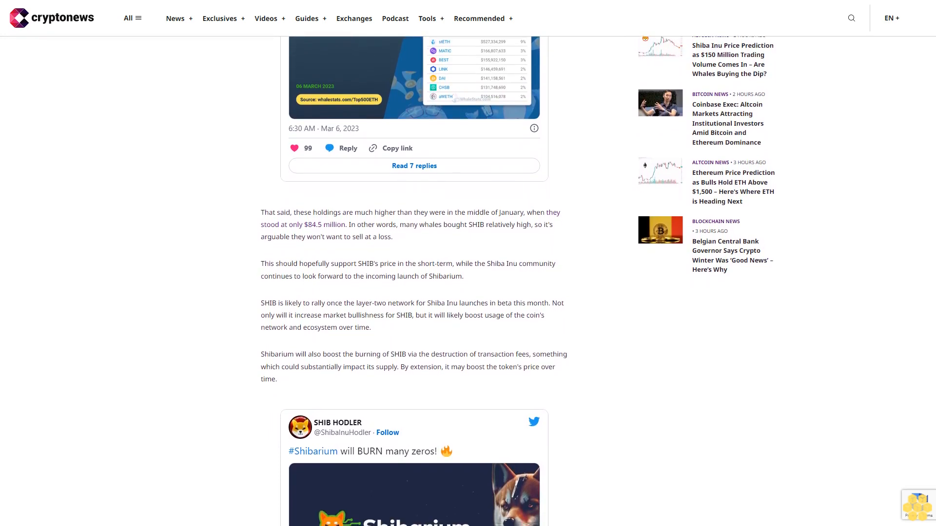
scroll("down", 3)
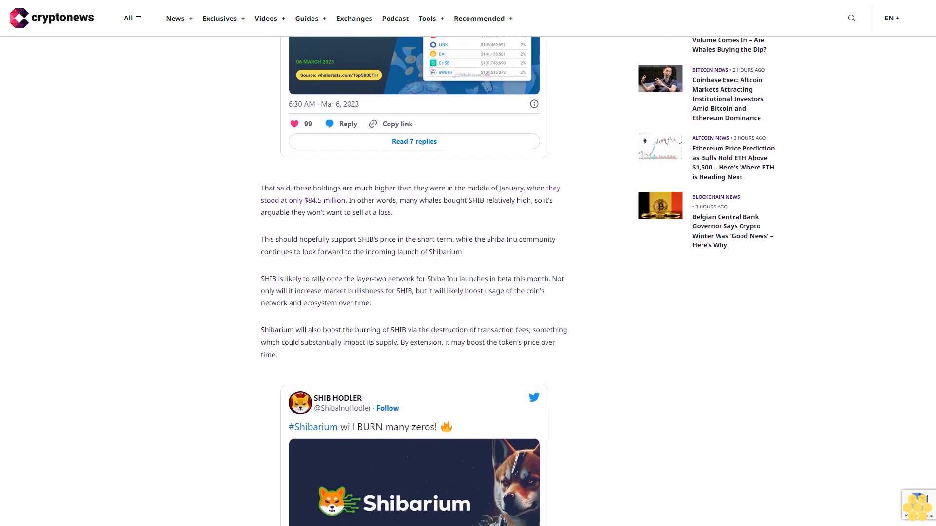
scroll("down", 3)
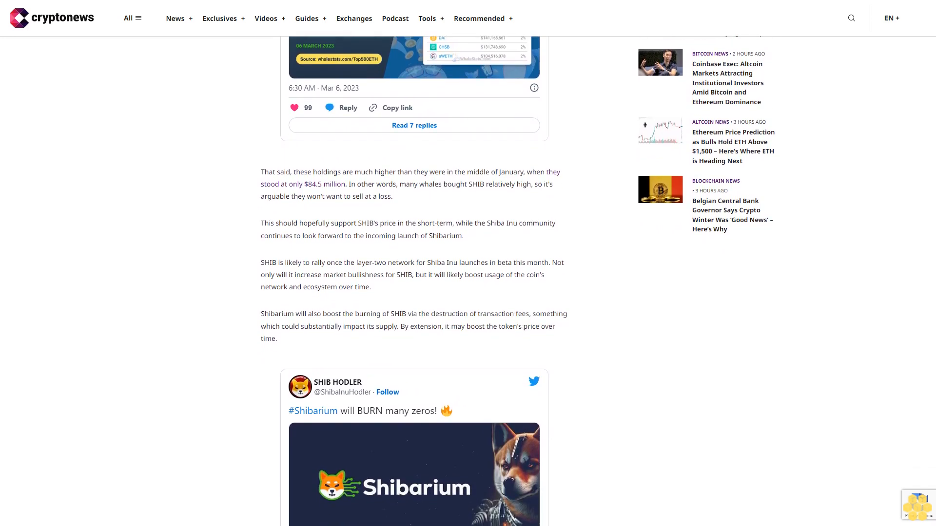
scroll("down", 3)
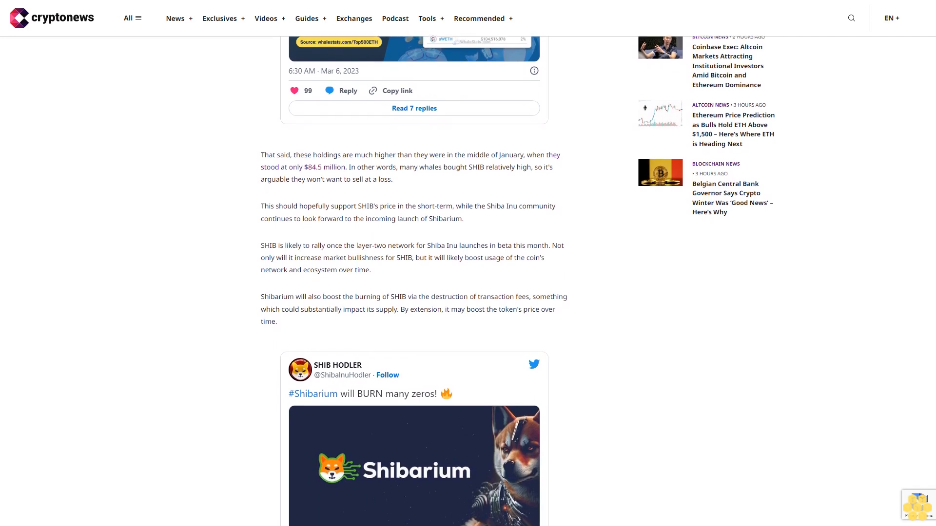
scroll("down", 3)
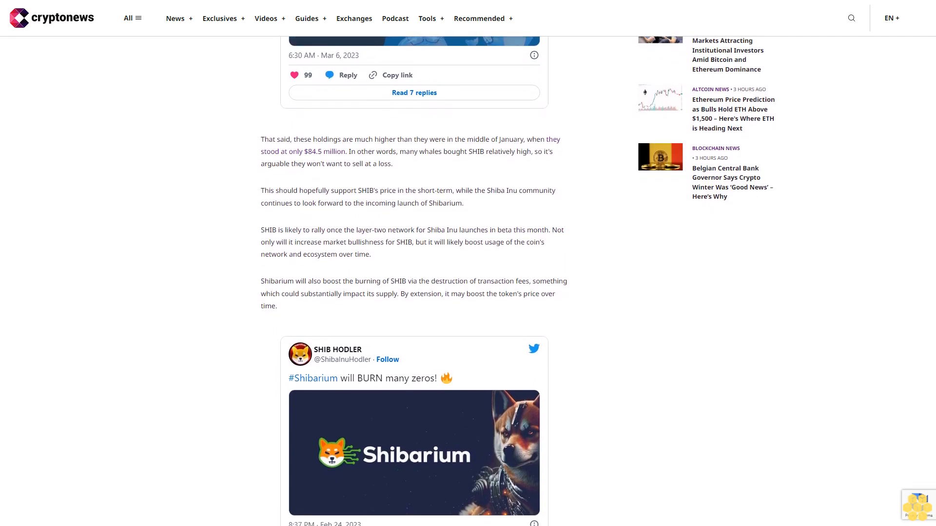
scroll("down", 3)
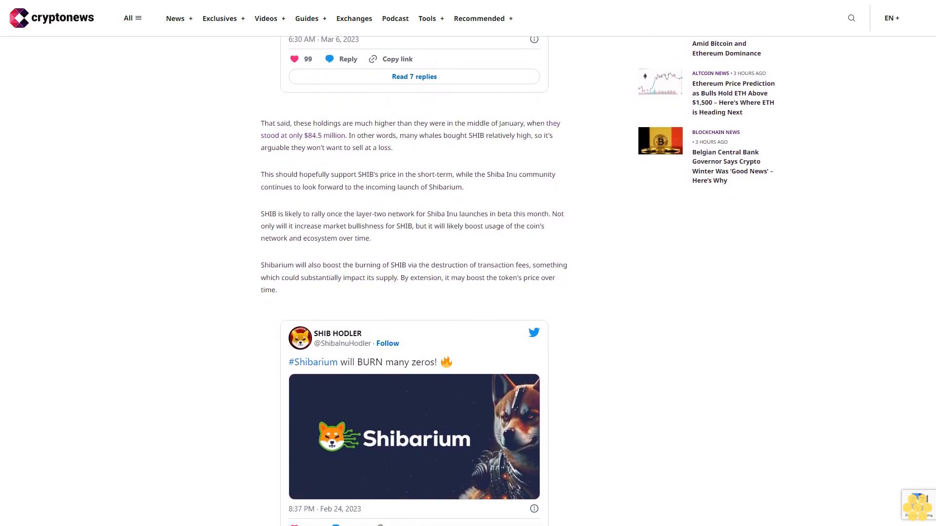
scroll("down", 3)
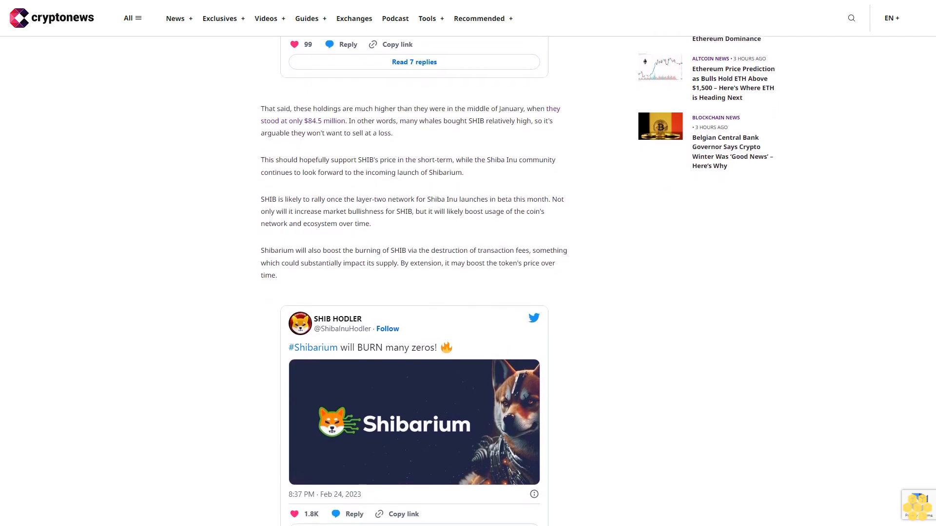
scroll("down", 3)
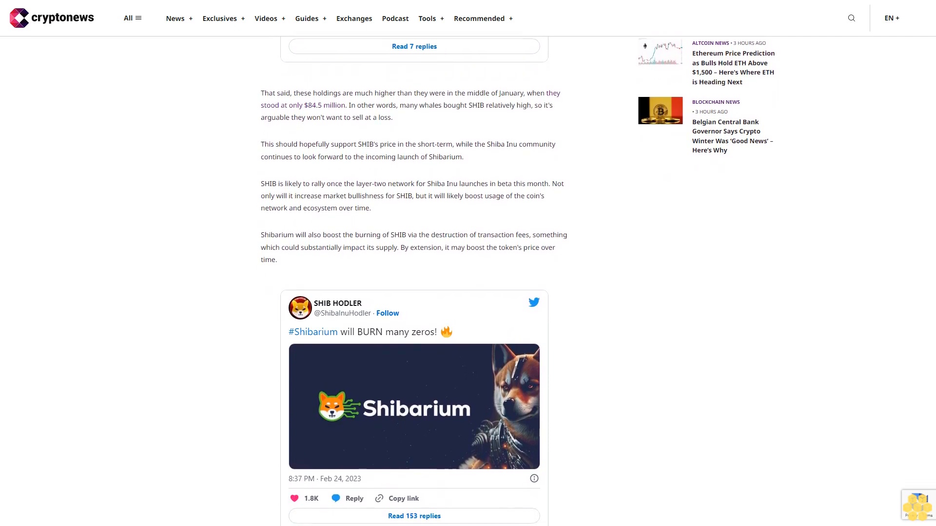
scroll("down", 3)
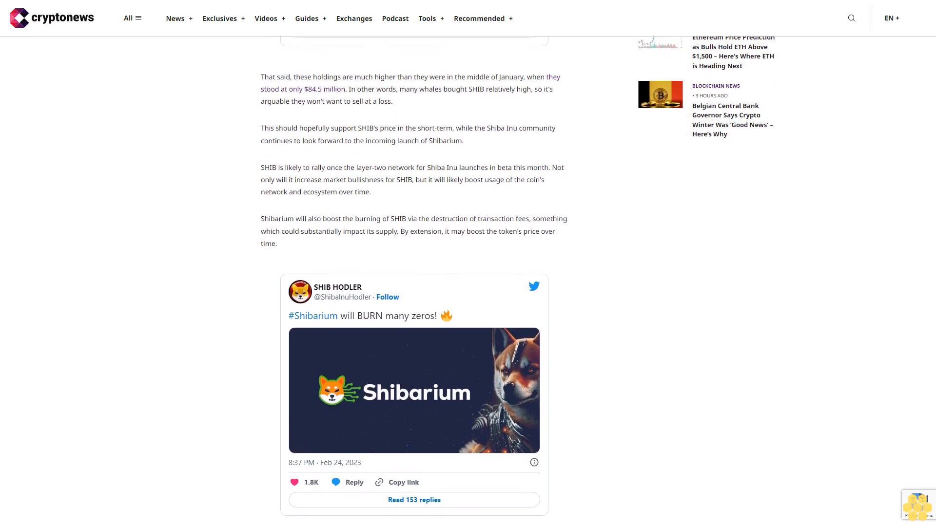
scroll("down", 3)
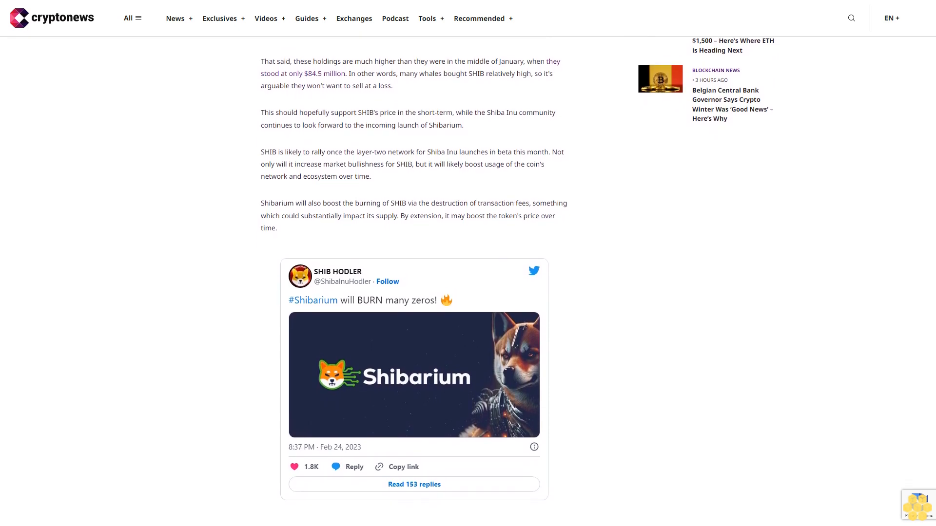
scroll("down", 3)
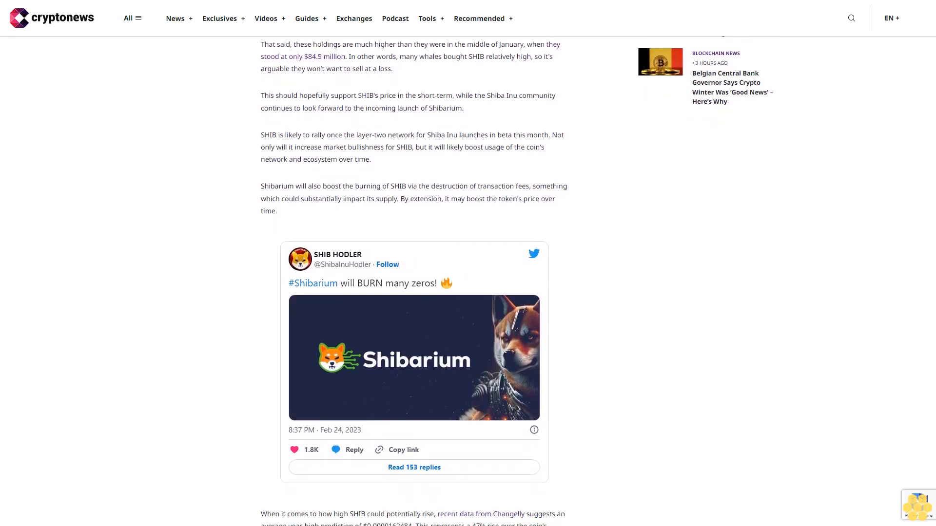
scroll("down", 3)
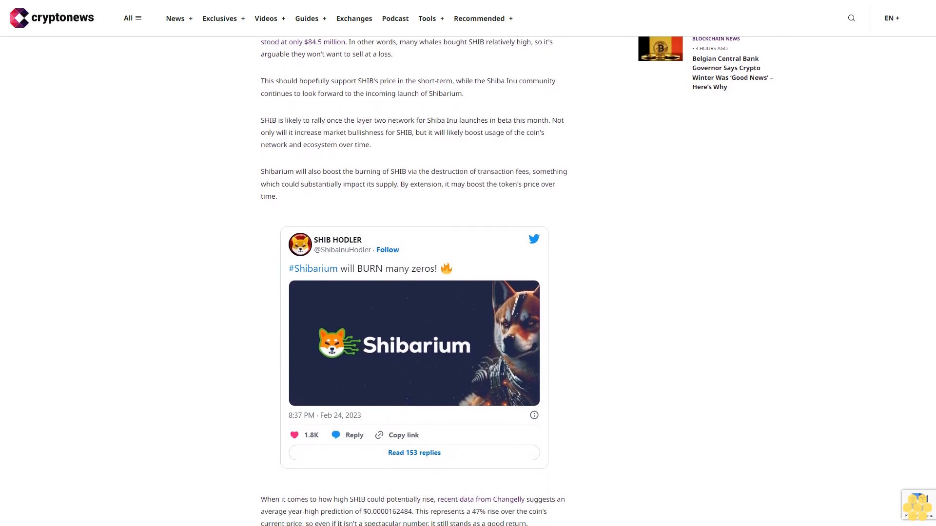
scroll("down", 3)
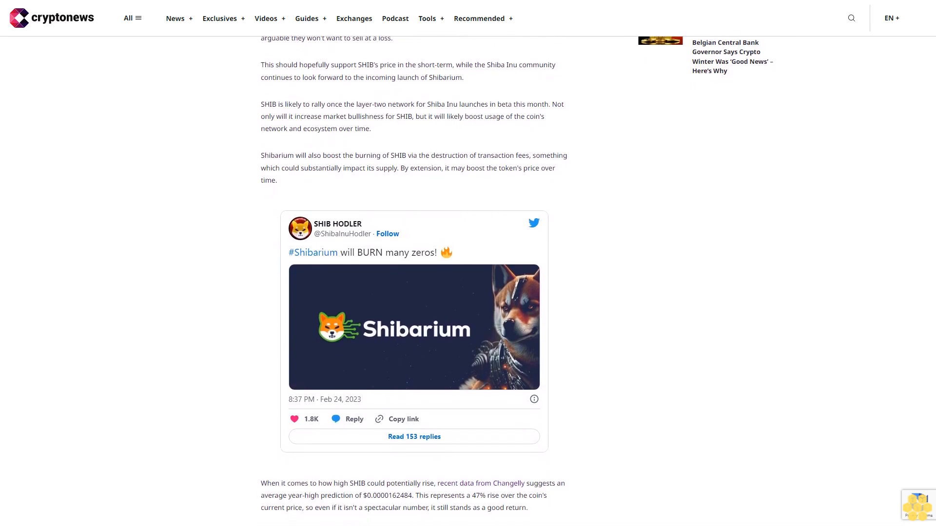
scroll("down", 3)
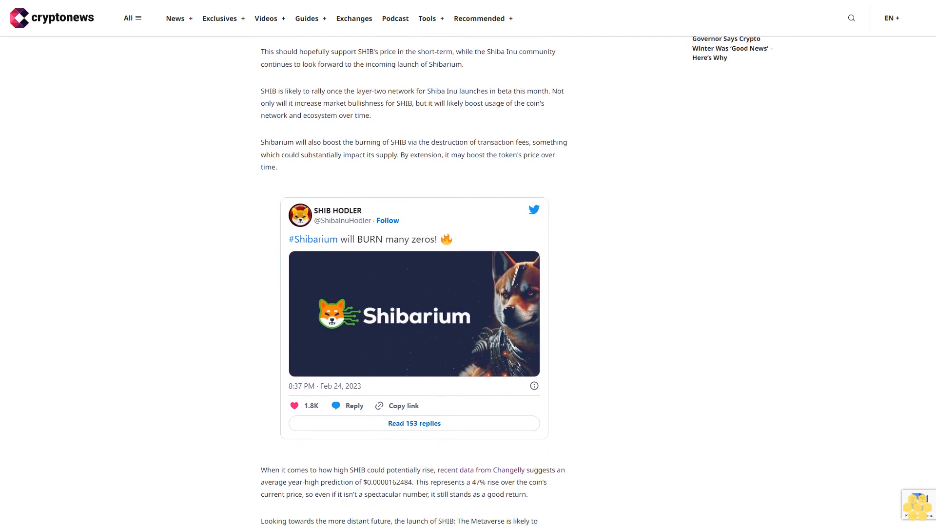
scroll("down", 3)
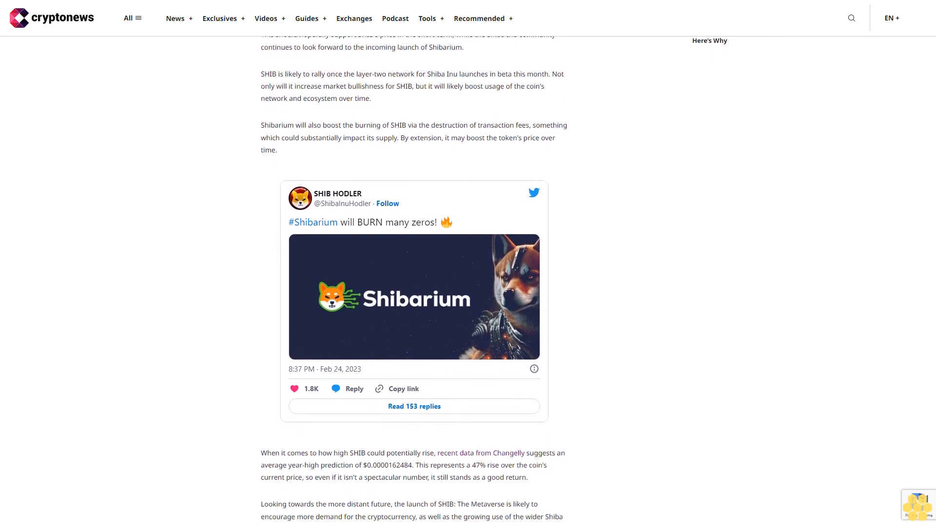
scroll("down", 3)
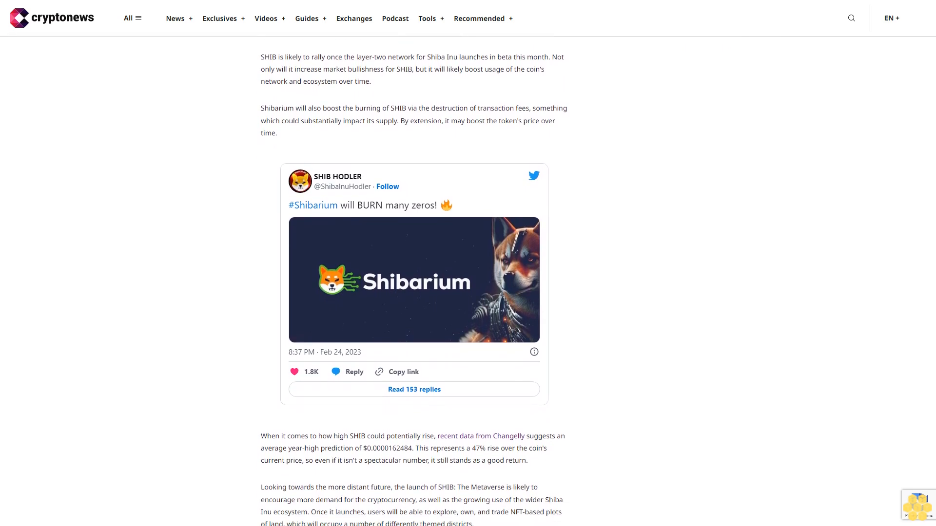
scroll("down", 3)
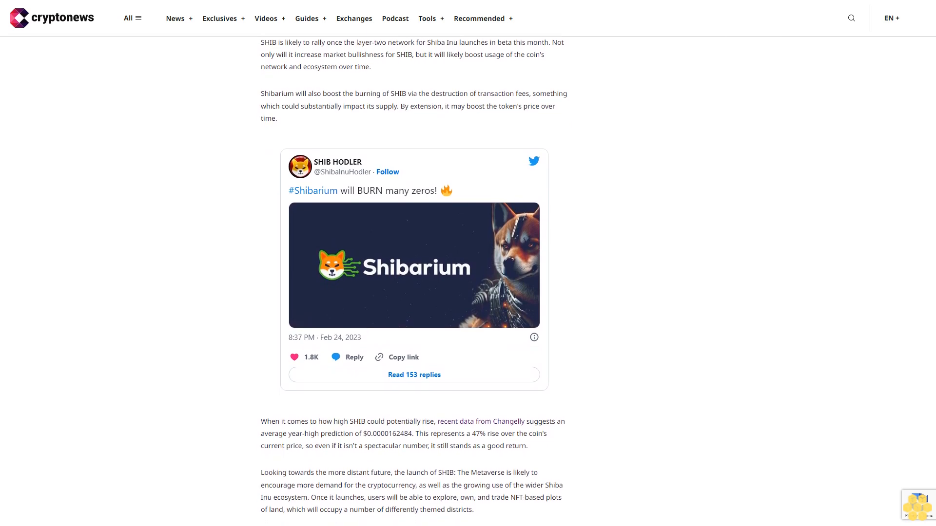
scroll("down", 3)
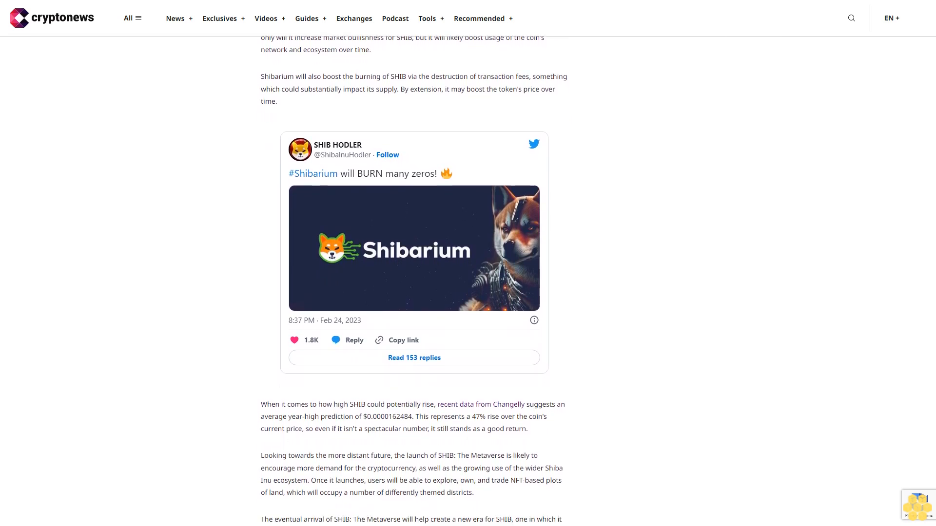
scroll("down", 3)
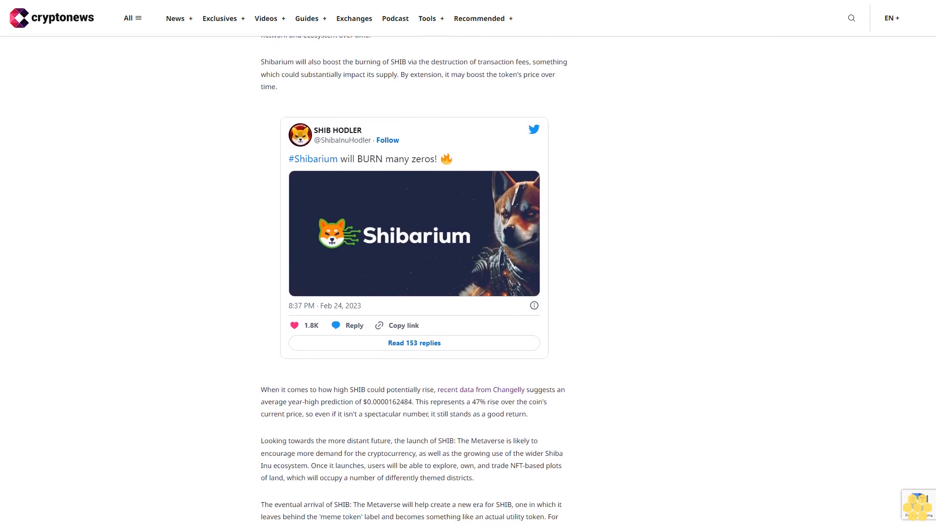
scroll("down", 3)
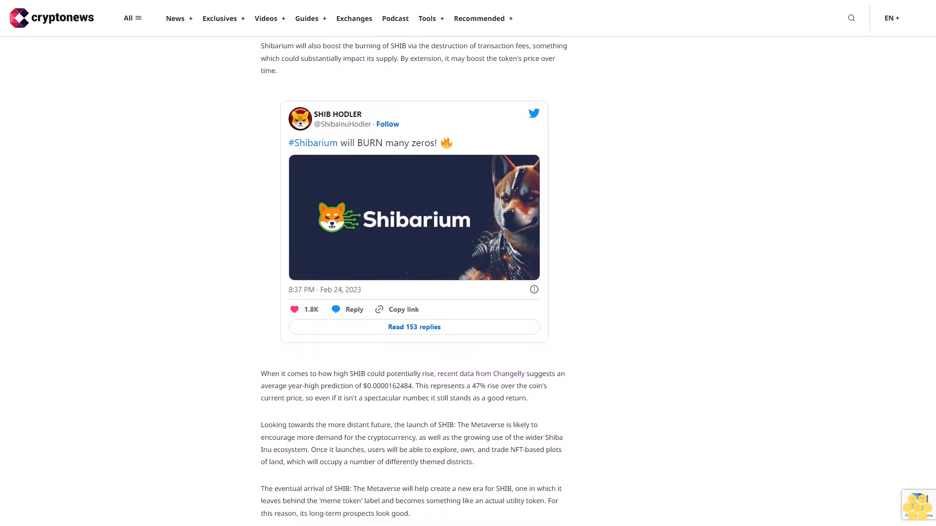
scroll("down", 3)
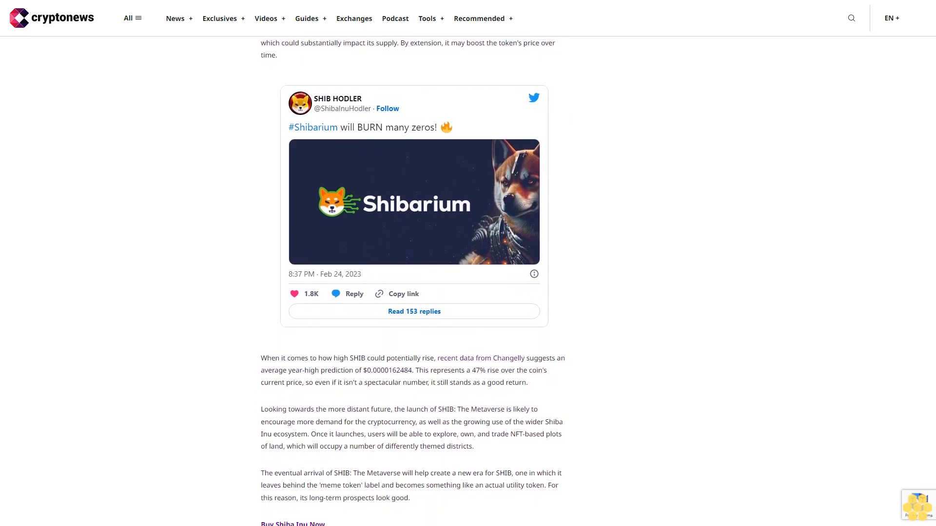
scroll("down", 3)
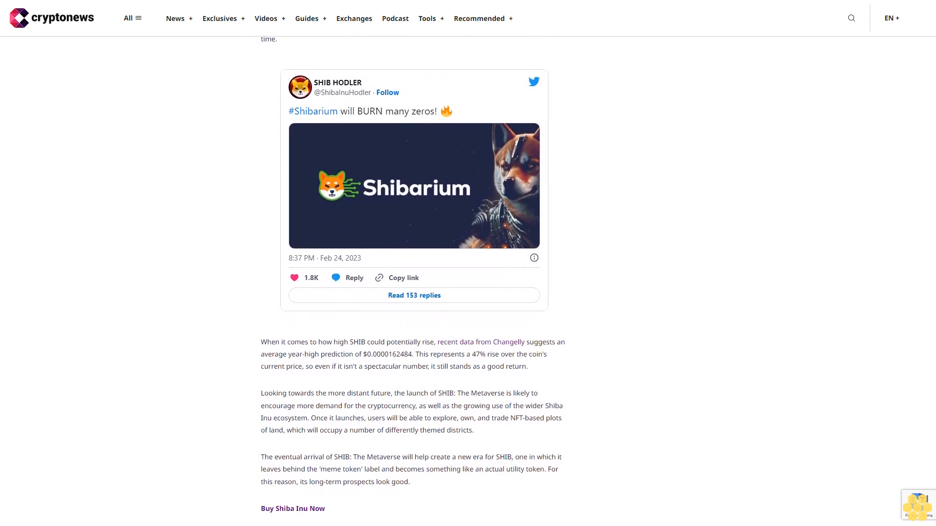
scroll("down", 3)
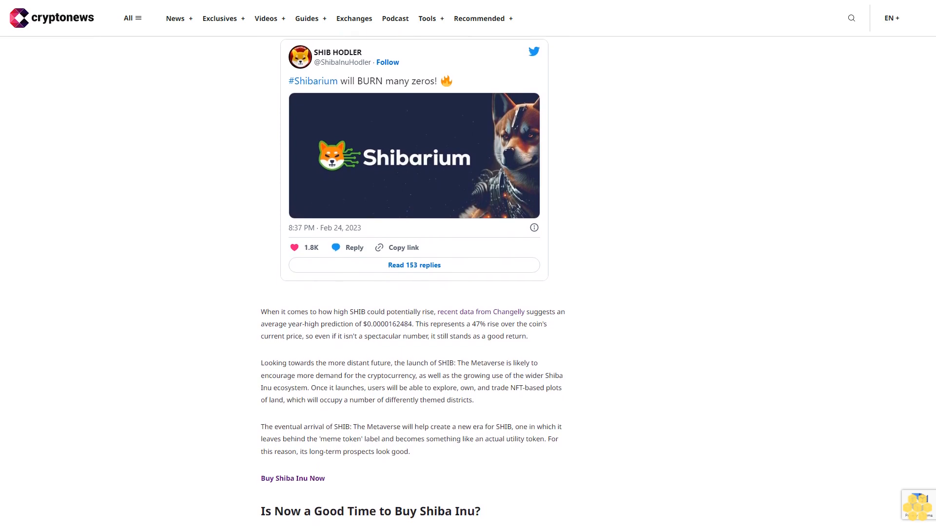
scroll("down", 3)
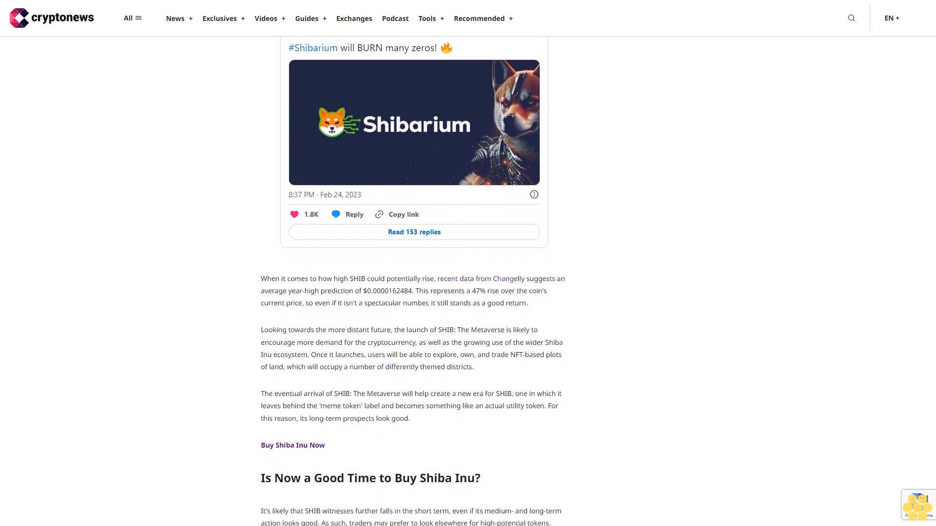
scroll("down", 3)
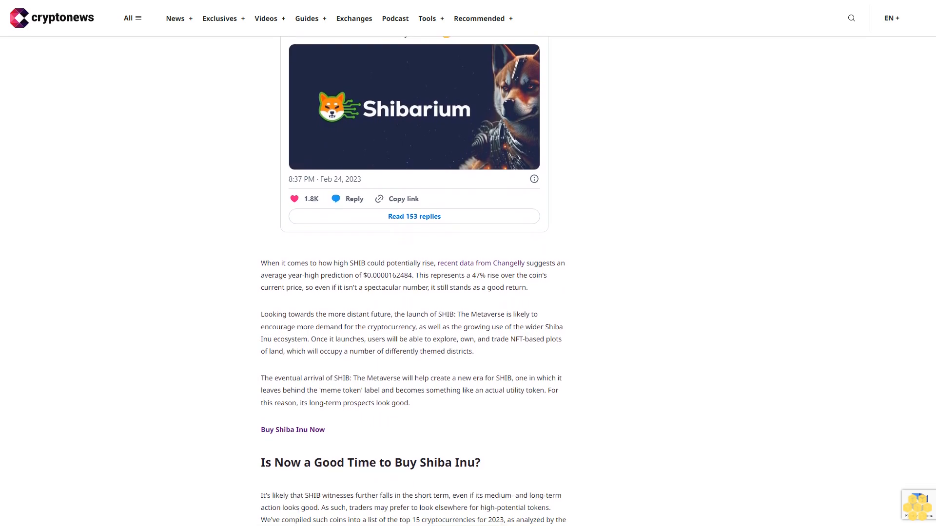
scroll("down", 3)
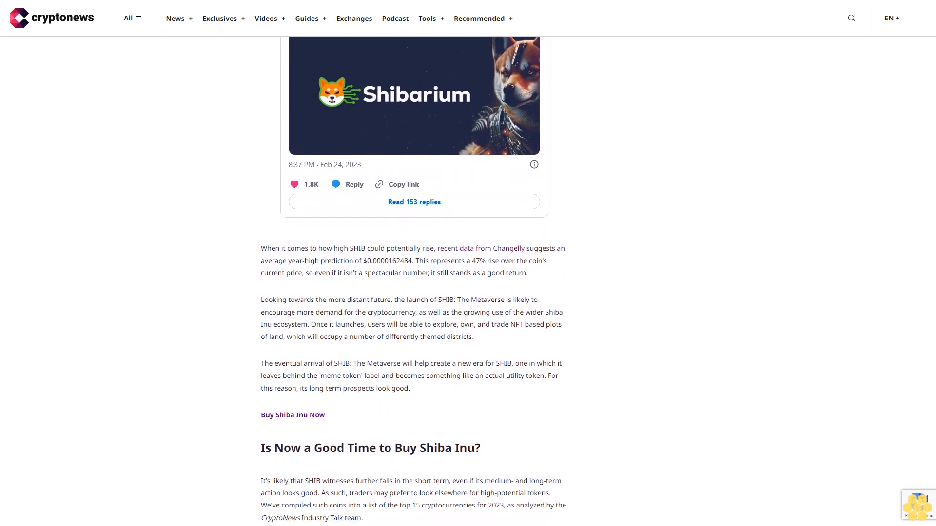
scroll("down", 3)
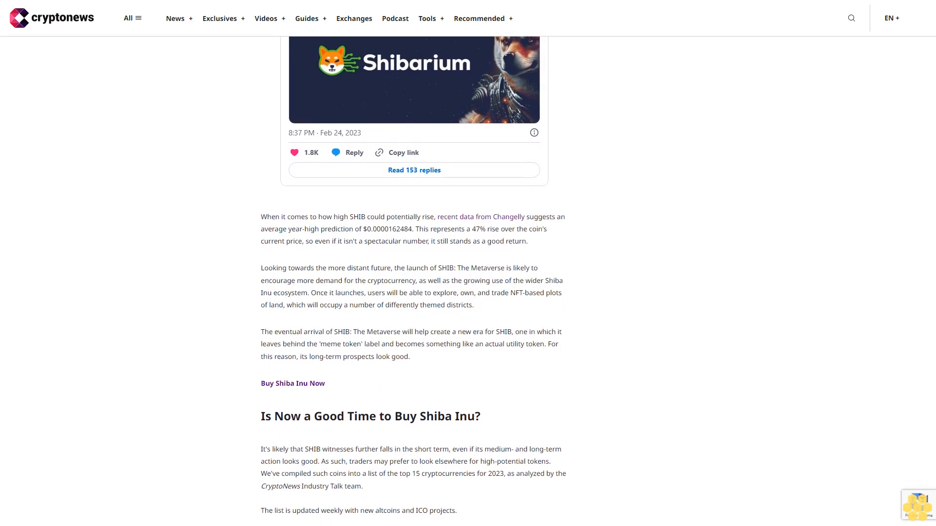
scroll("down", 3)
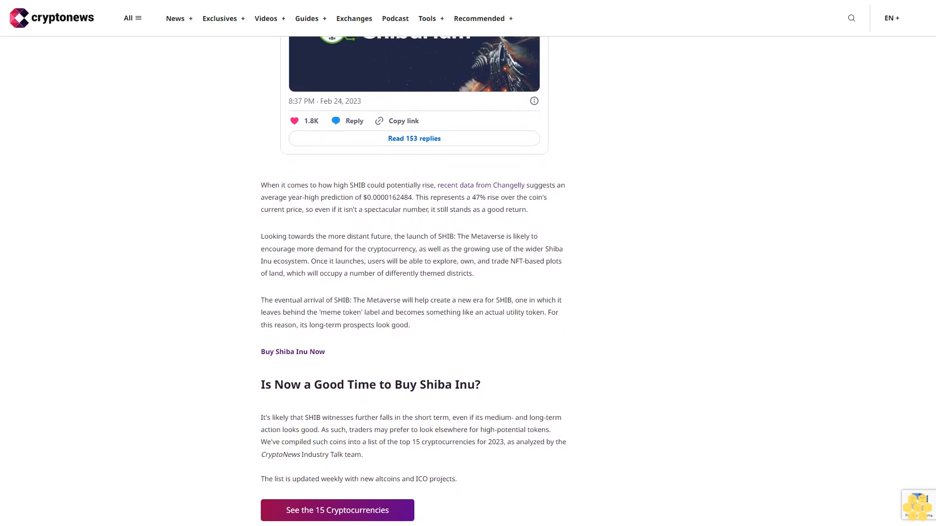
scroll("down", 3)
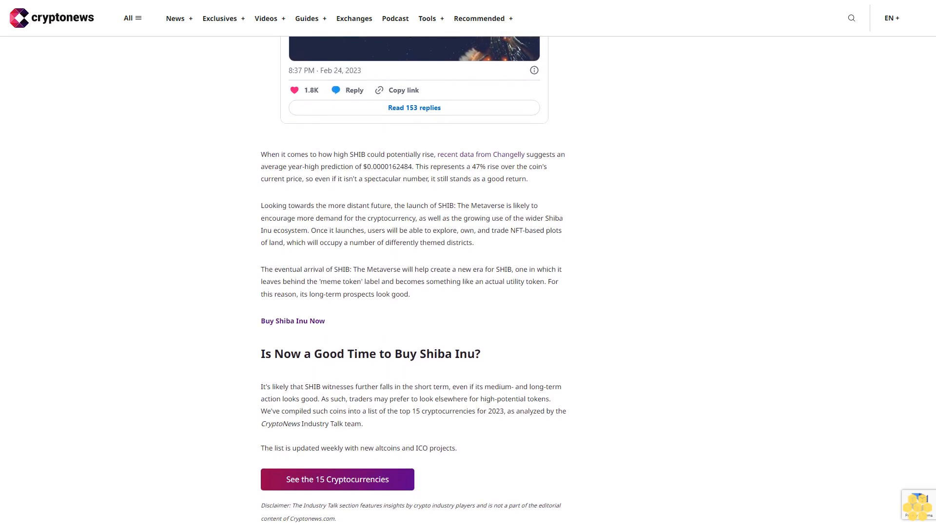
scroll("down", 3)
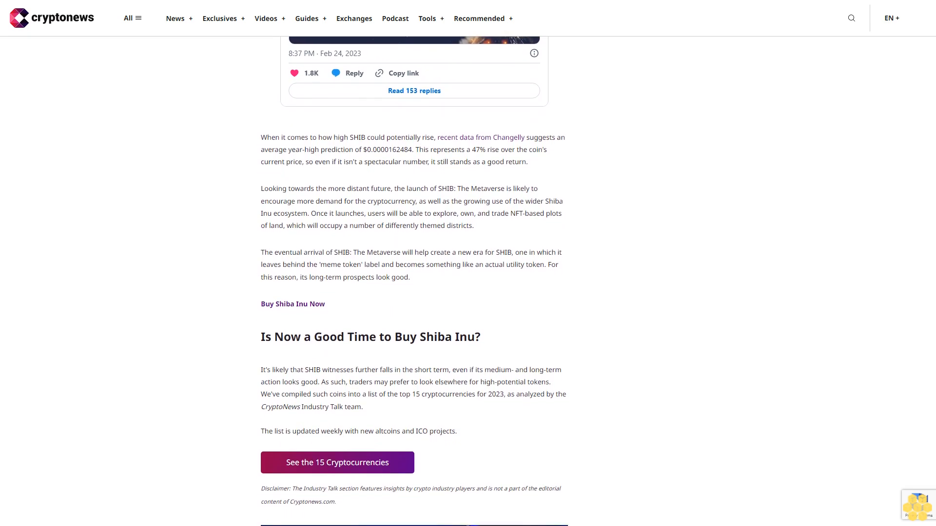